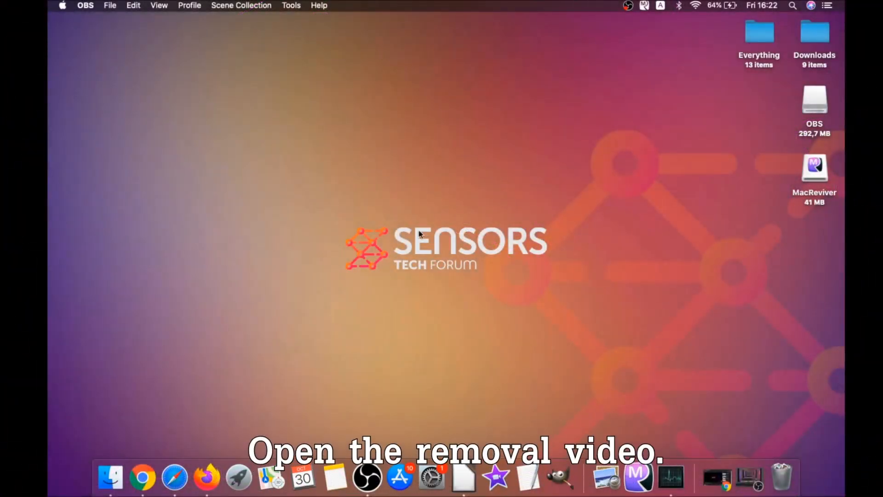
Step: From the YouTube removal video, reach the sensorstechforum guide and download the SpyHunter for Mac installer
left_click(153, 478)
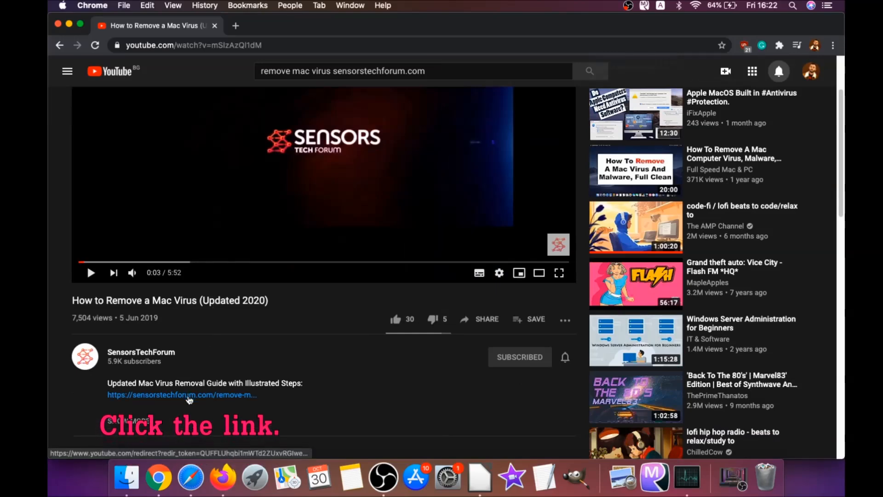
left_click(181, 394)
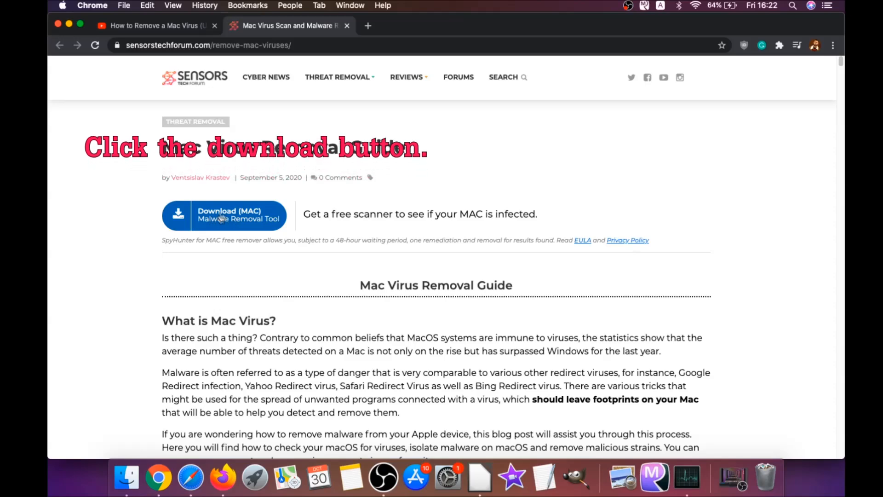
left_click(222, 215)
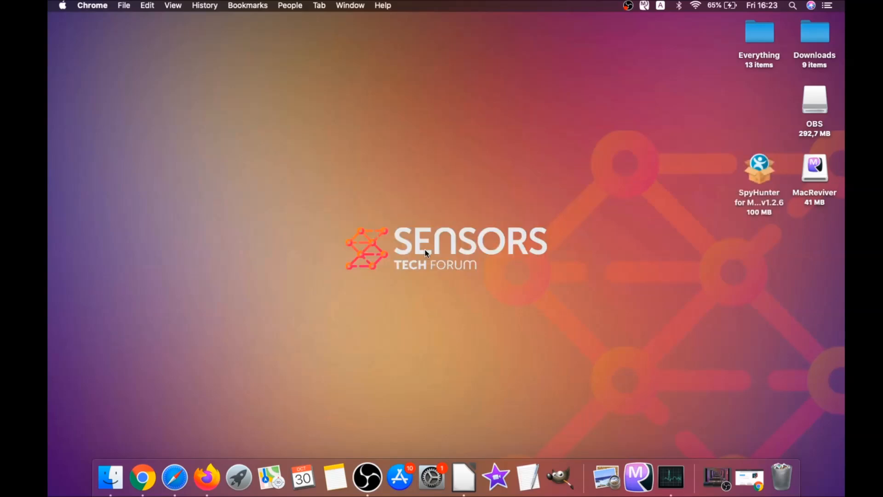
Step: Run Install SpyHunter for Mac.app from the disk image, accept the EULA and start installation
double_click(759, 168)
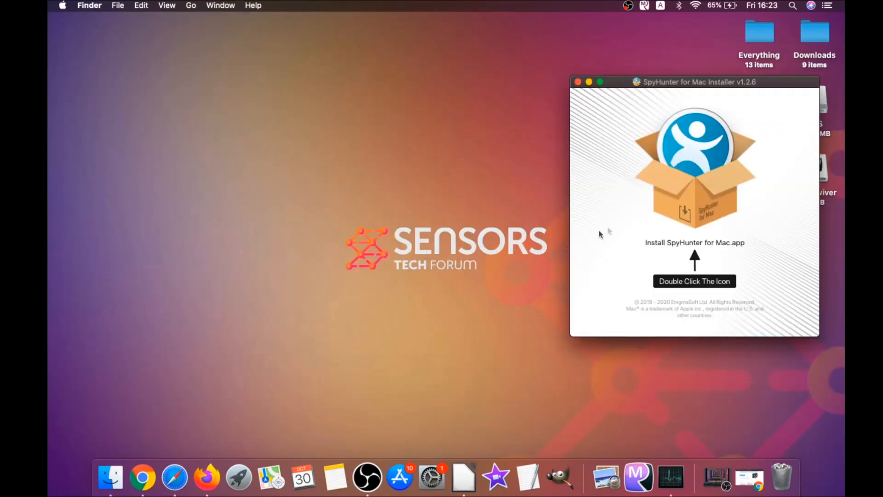
left_click(693, 167)
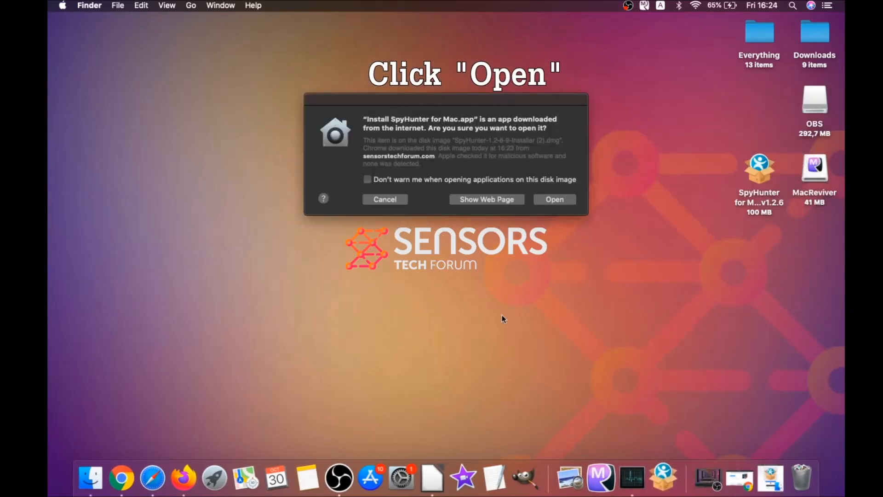
left_click(554, 198)
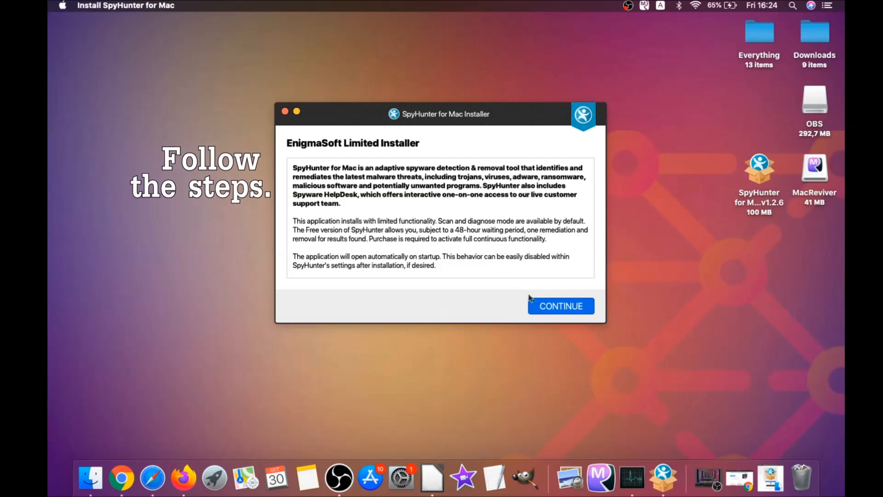
left_click(560, 305)
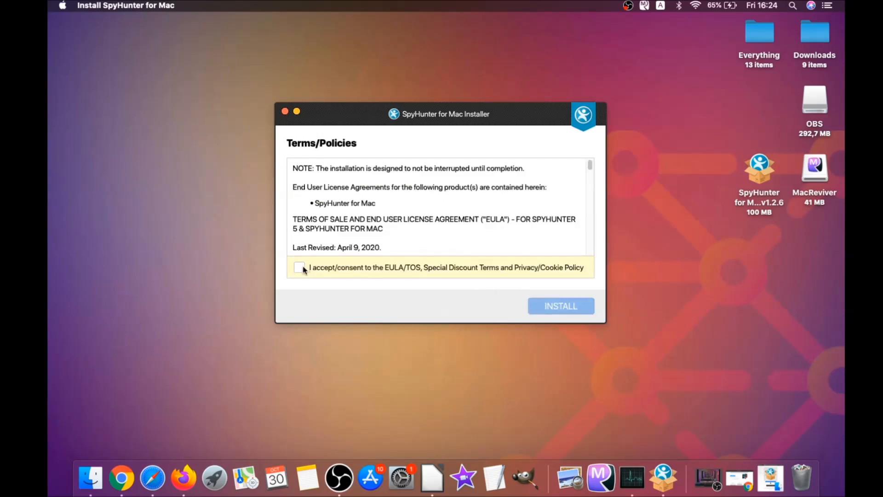
left_click(299, 267)
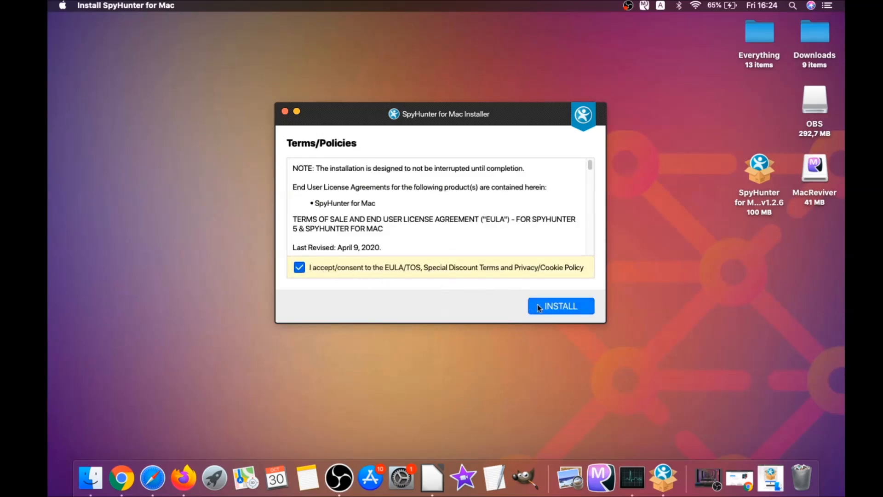
left_click(560, 305)
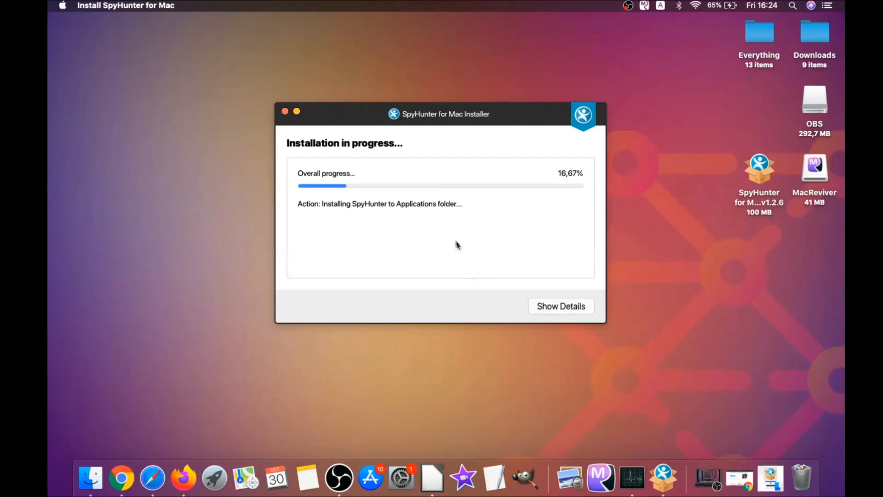
mouse_move(450, 235)
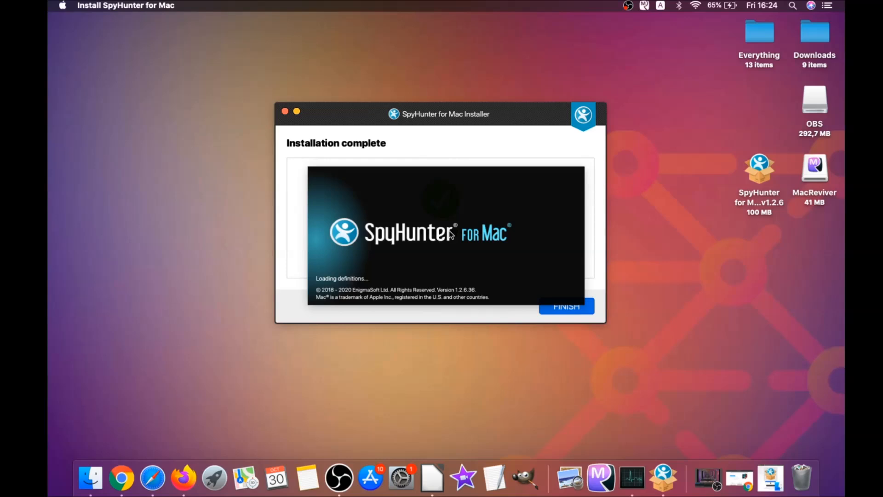
Step: Finish the installer and start SpyHunter's first scan of the Mac
left_click(566, 305)
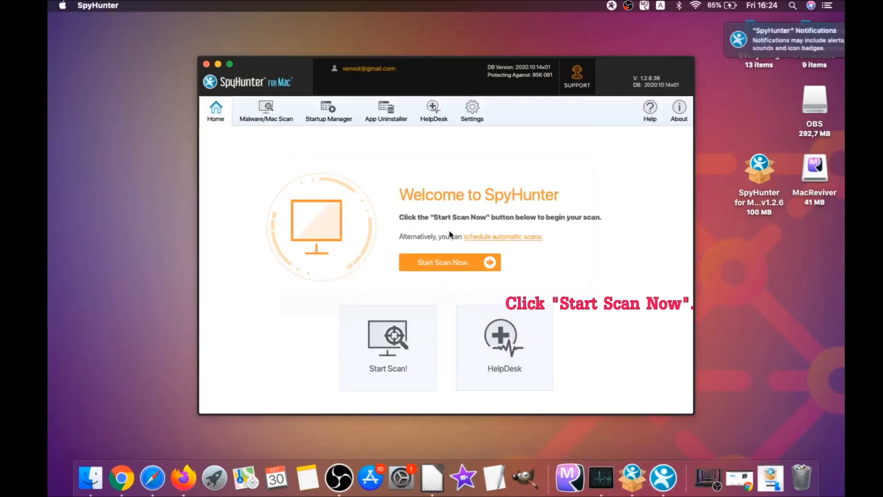
left_click(449, 262)
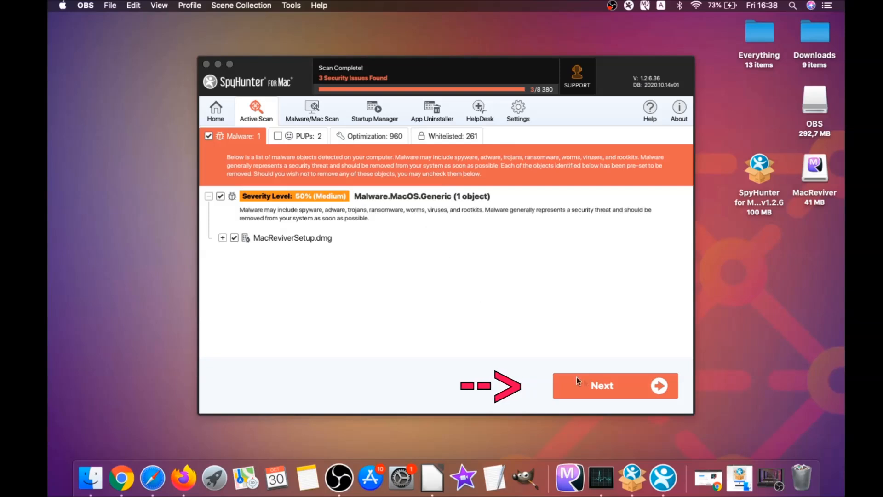
Step: Remove the MacReviverSetup.dmg malware, then both MacReviver PUPs, and finish the remediation
left_click(615, 385)
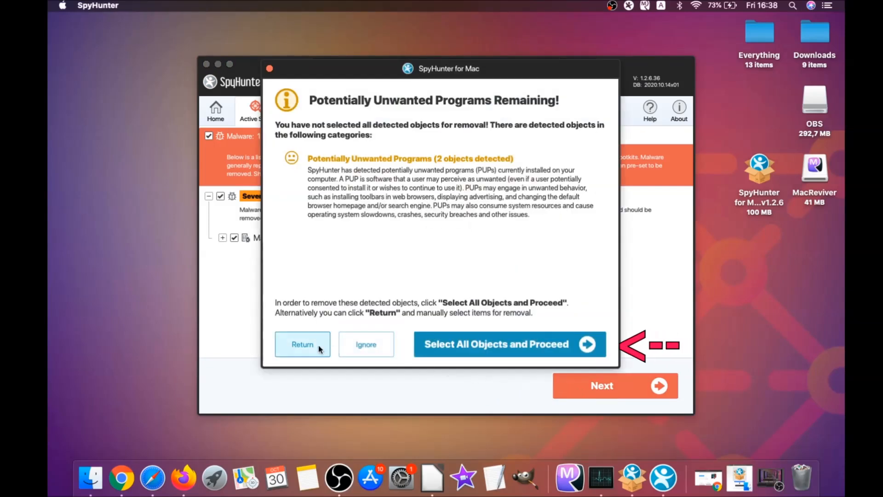
left_click(509, 343)
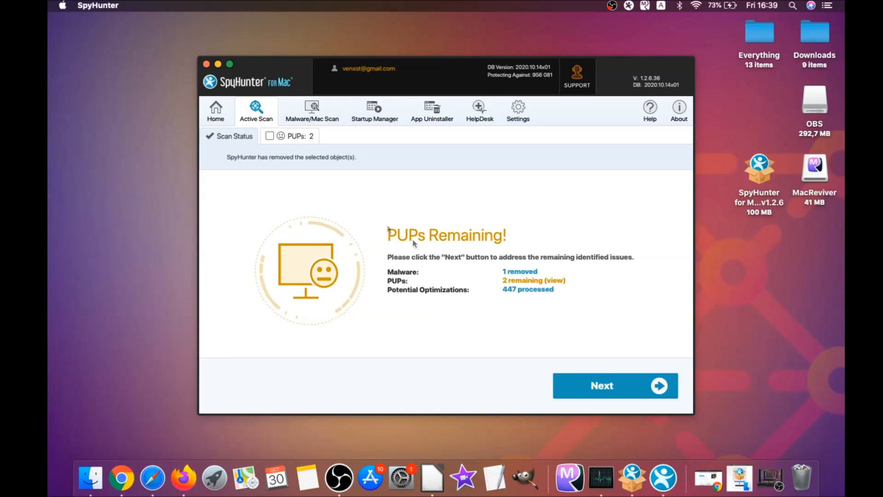
left_click(270, 137)
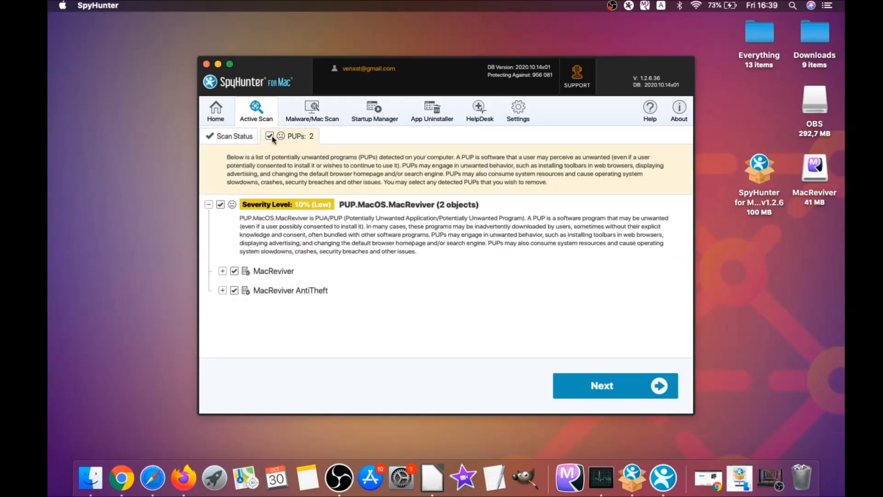
left_click(614, 386)
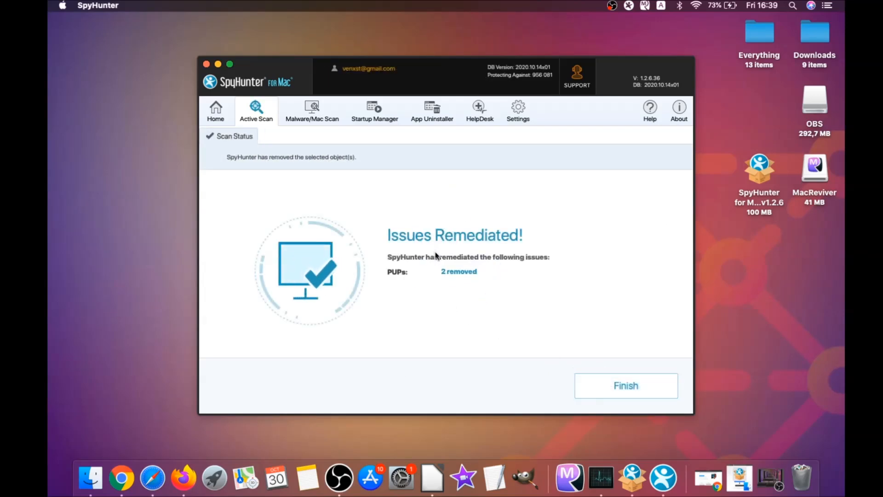
mouse_move(542, 319)
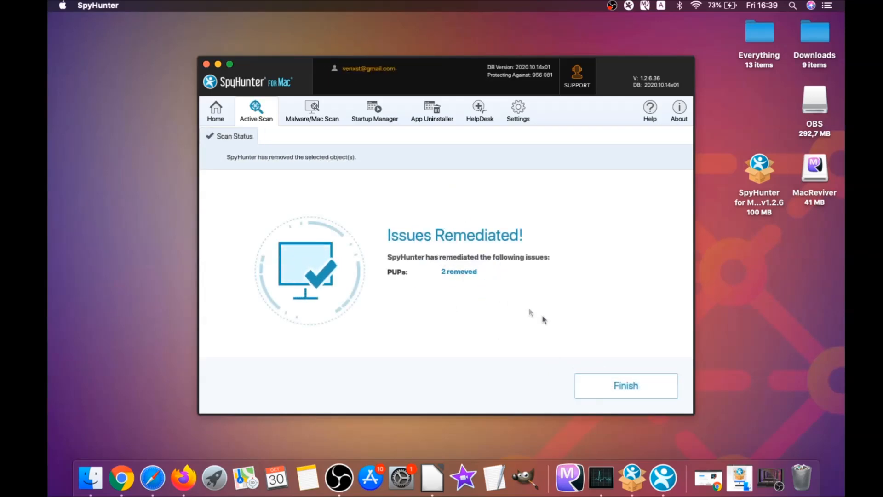
left_click(625, 385)
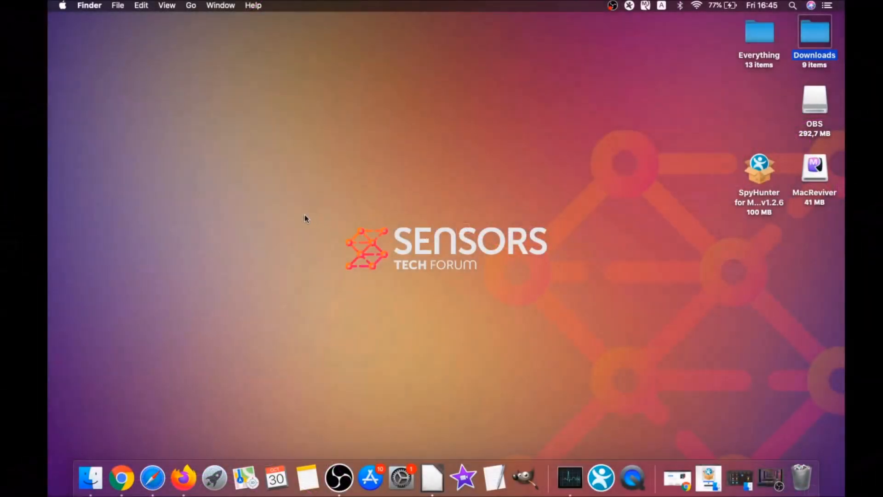
Step: Browse Applications via the Go menu, then open the Utilities folder instead
left_click(190, 6)
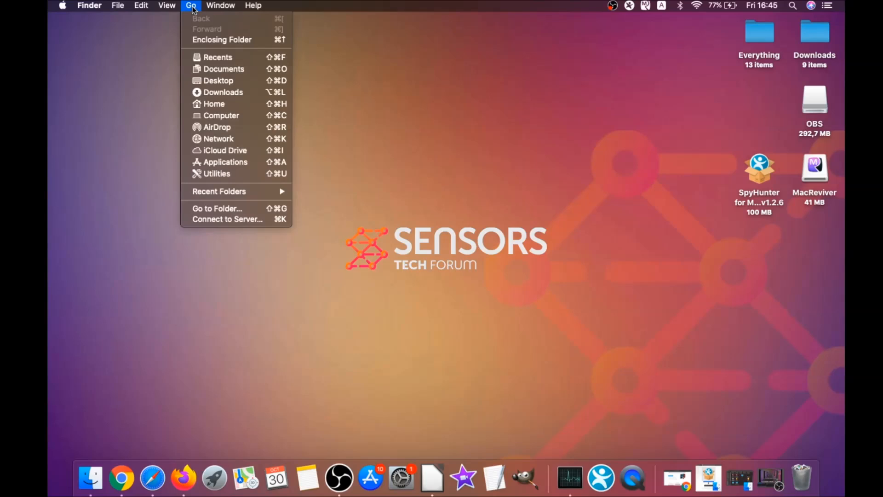
mouse_move(225, 161)
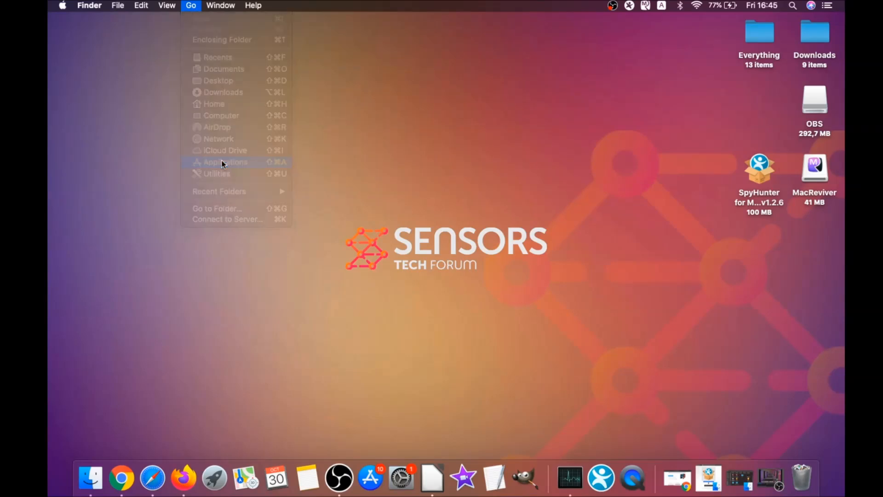
left_click(224, 162)
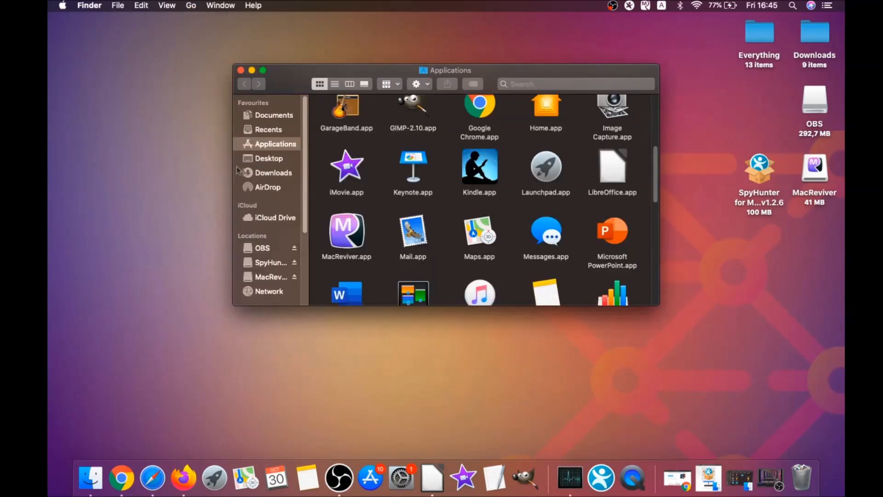
left_click(347, 232)
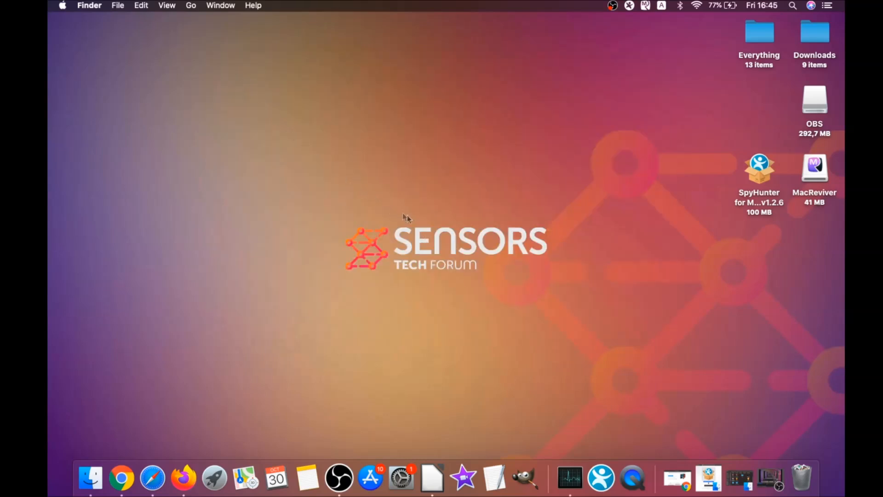
mouse_move(212, 43)
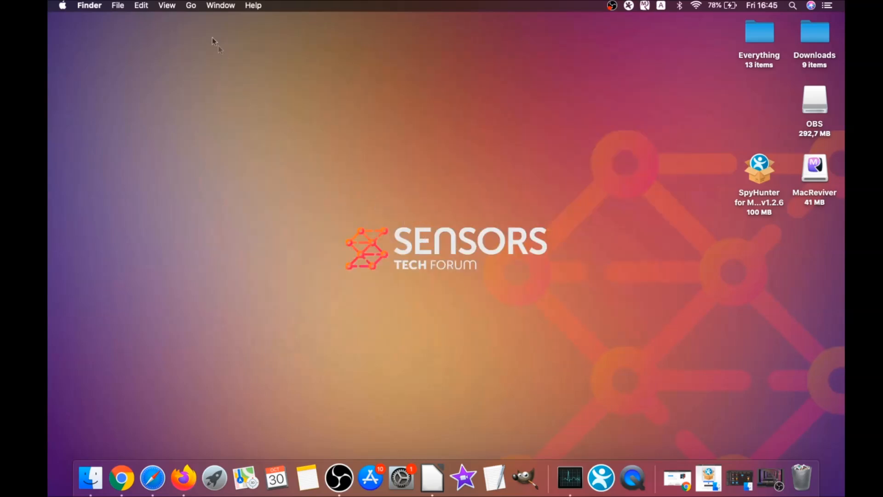
left_click(191, 5)
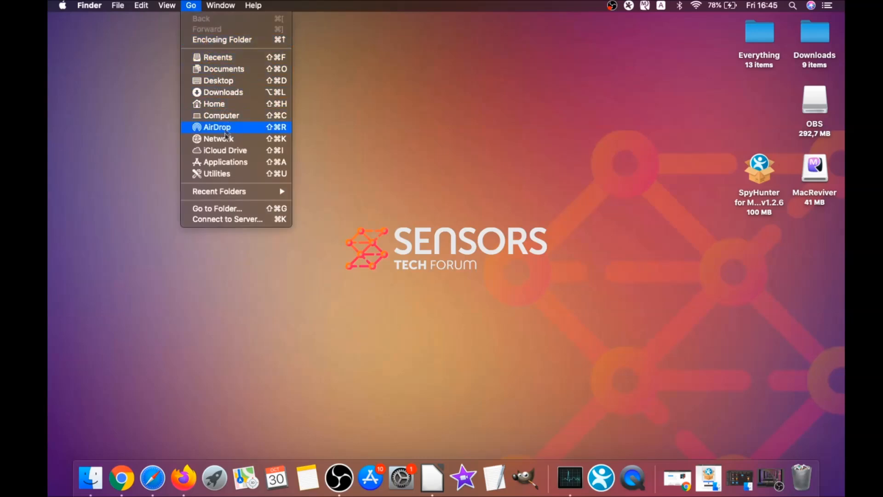
left_click(217, 174)
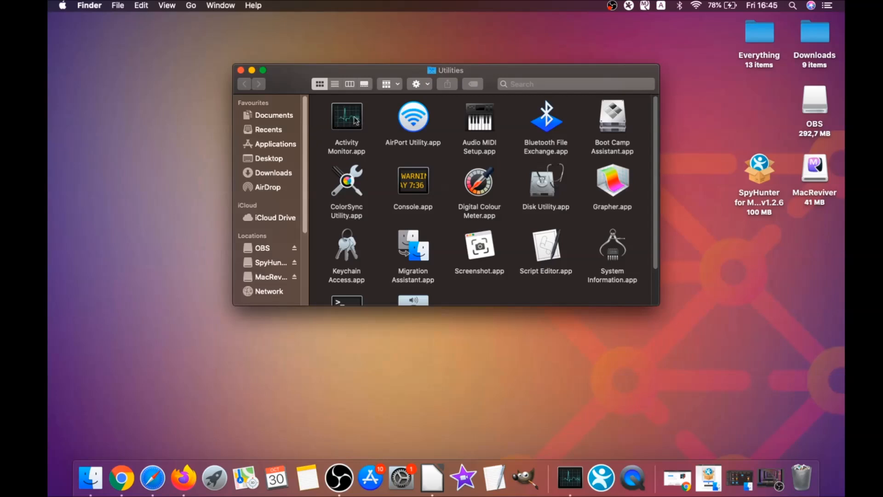
Step: In Activity Monitor, quit the MacReviverLoginHelper process and close the window
double_click(347, 117)
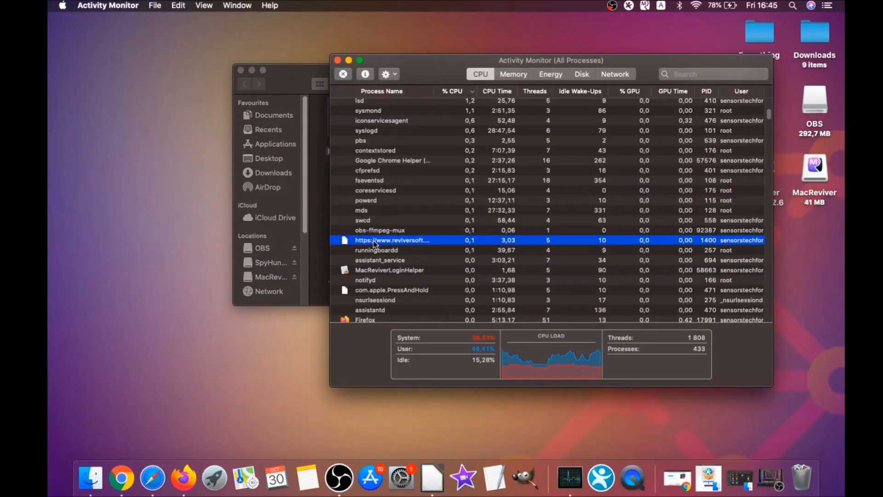
scroll("down", 3)
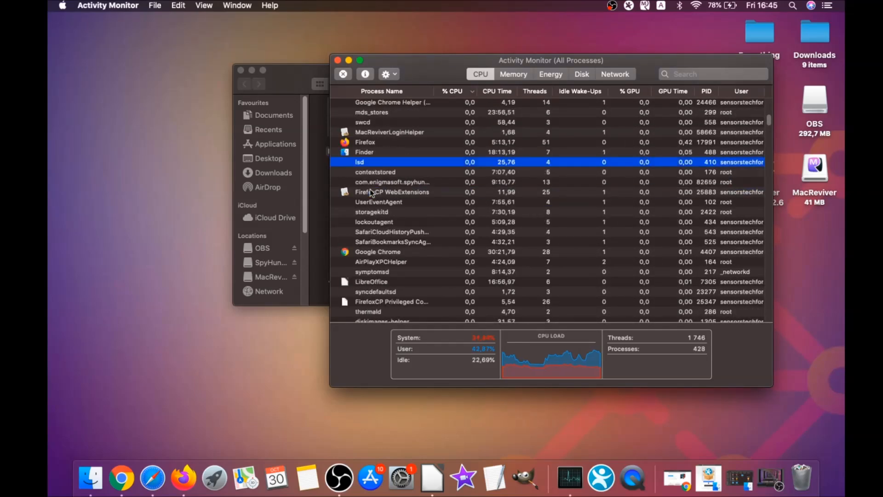
left_click(342, 74)
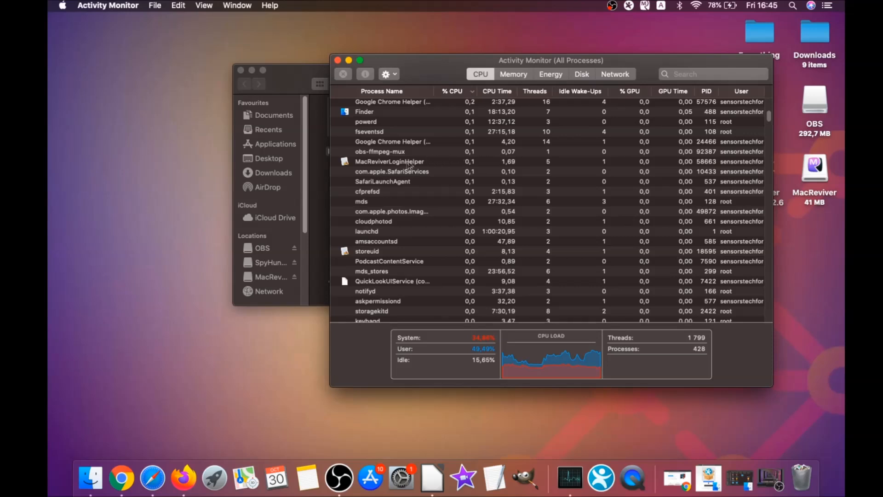
left_click(342, 74)
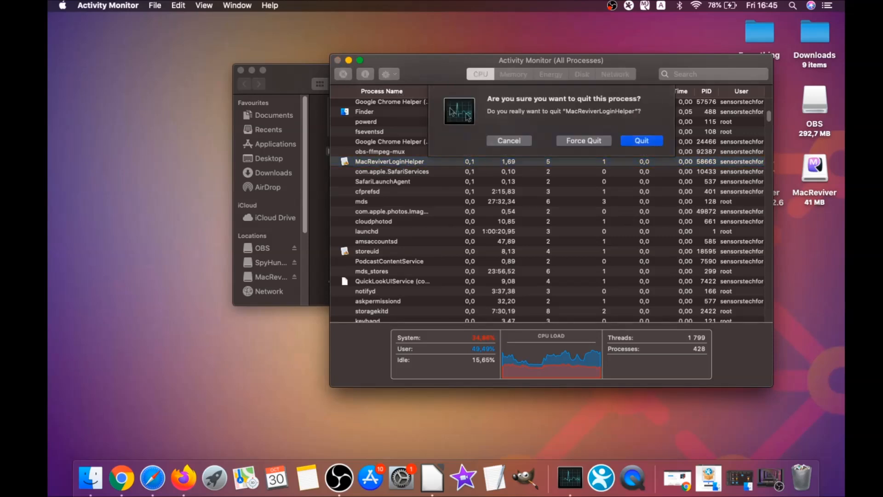
left_click(641, 140)
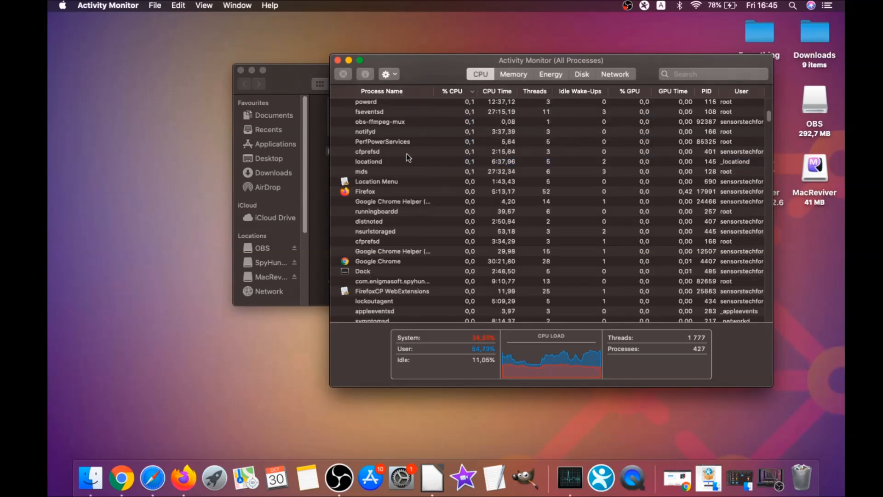
left_click(453, 91)
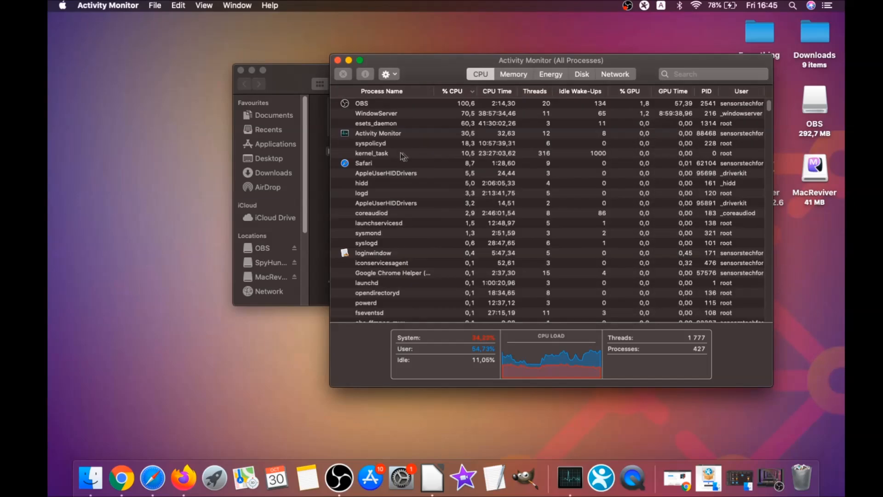
left_click(338, 61)
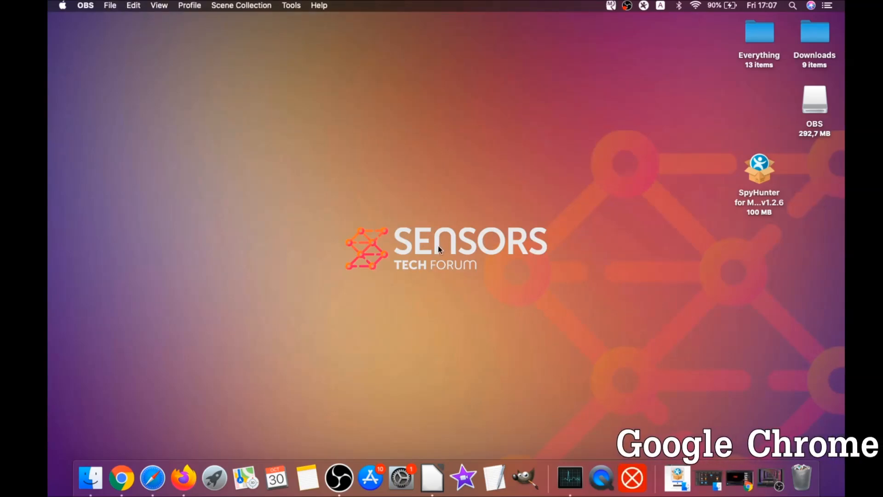
Step: Launch Chrome and navigate toward its clear-browsing-data settings page
left_click(122, 478)
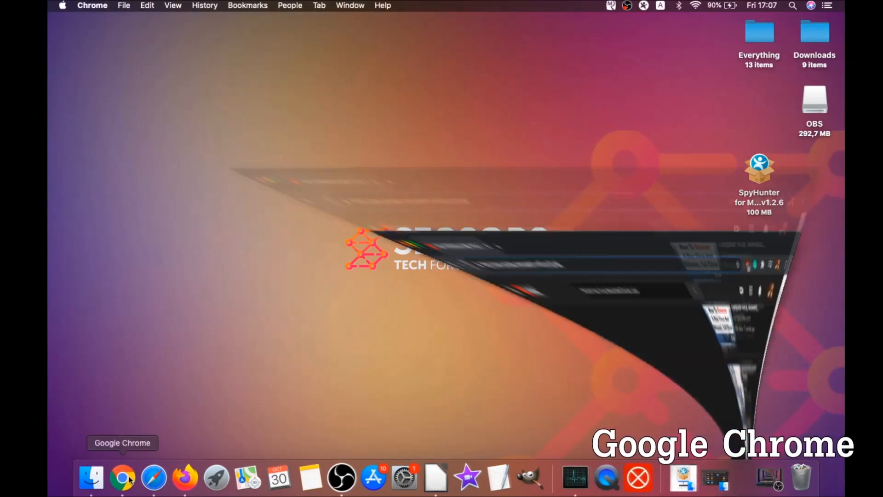
left_click(123, 477)
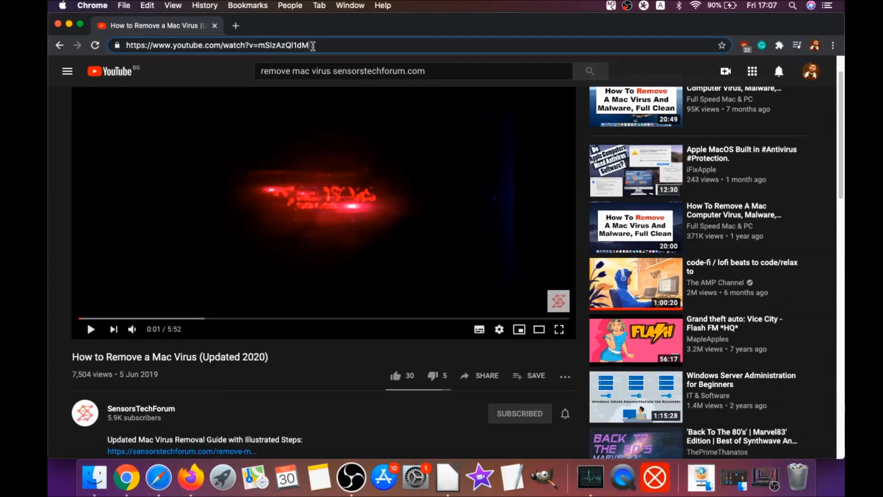
type("abou")
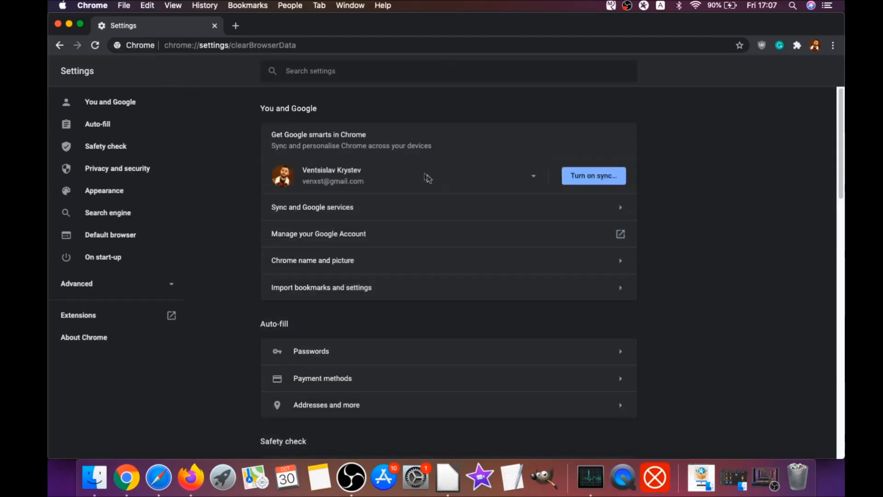
Step: Clear Chrome's browsing data for All time with Passwords unticked, then open the browser menu
left_click(409, 186)
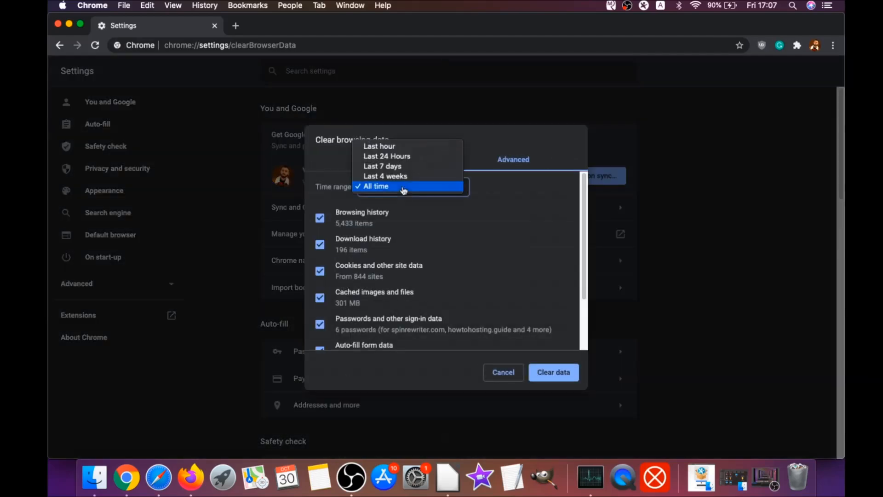
left_click(375, 186)
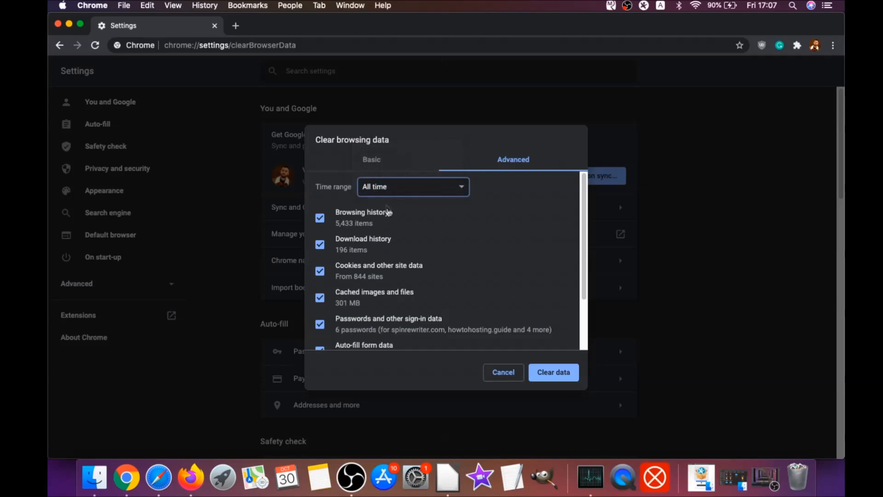
scroll("down", 3)
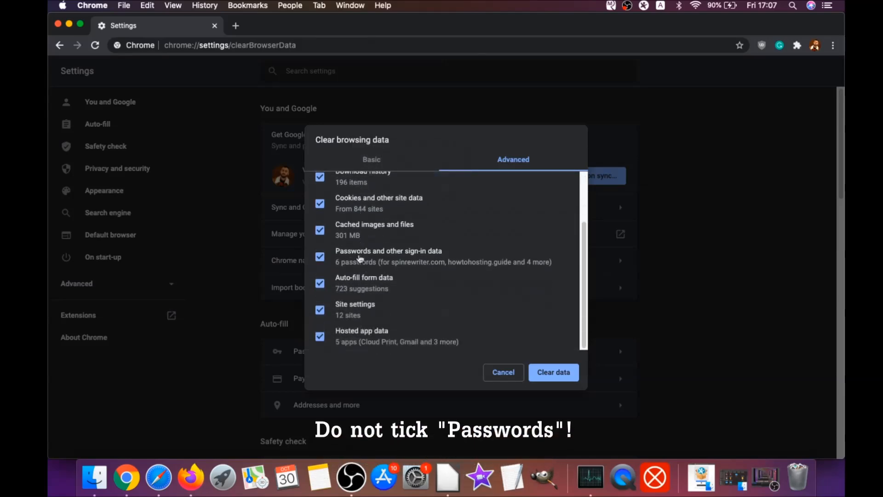
left_click(320, 323)
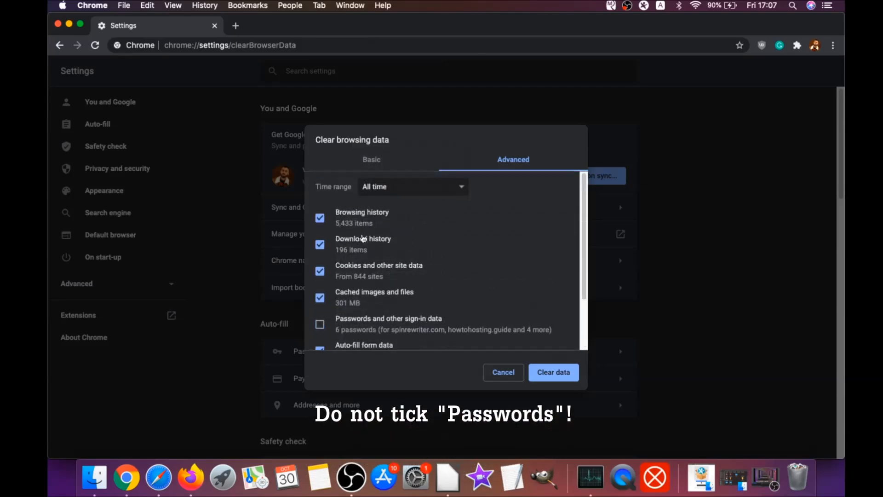
scroll("down", 3)
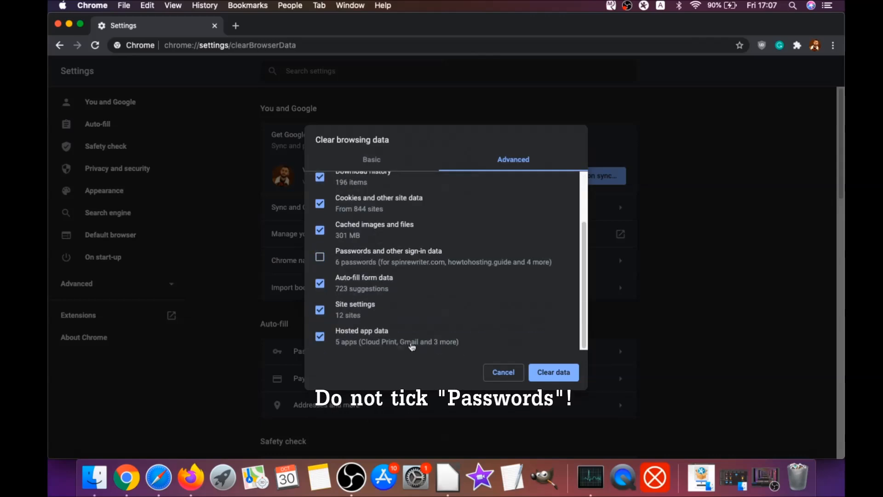
left_click(553, 372)
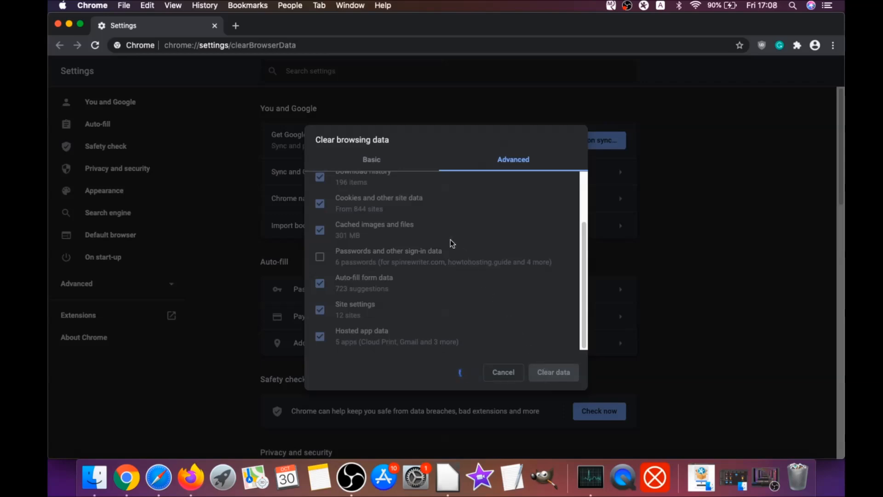
left_click(502, 371)
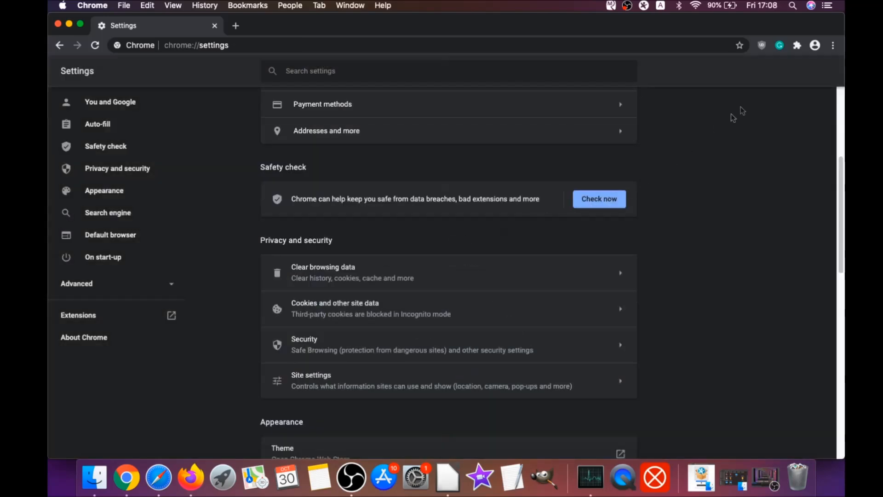
left_click(833, 46)
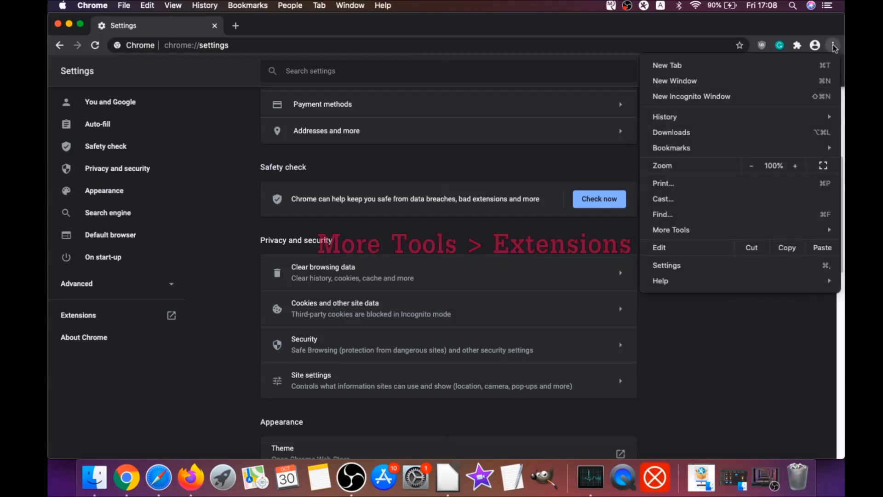
mouse_move(670, 229)
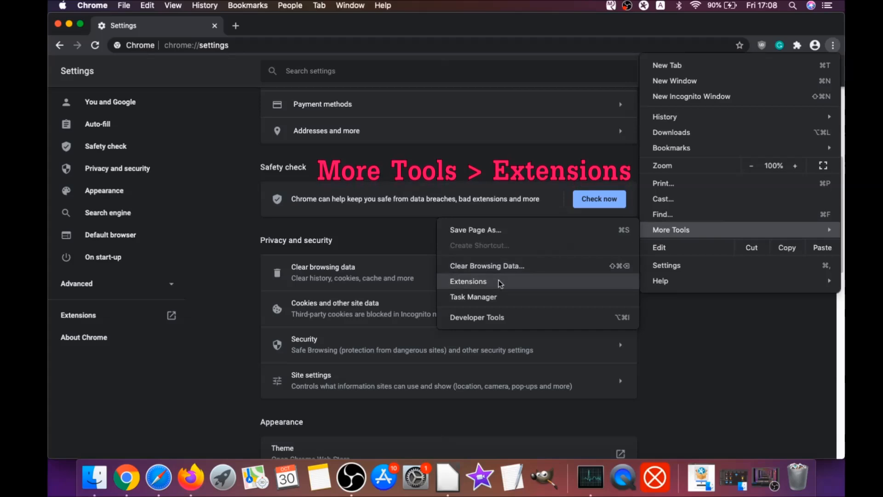
Step: On Chrome's Extensions page, remove the uBlock Origin extension and confirm
left_click(468, 281)
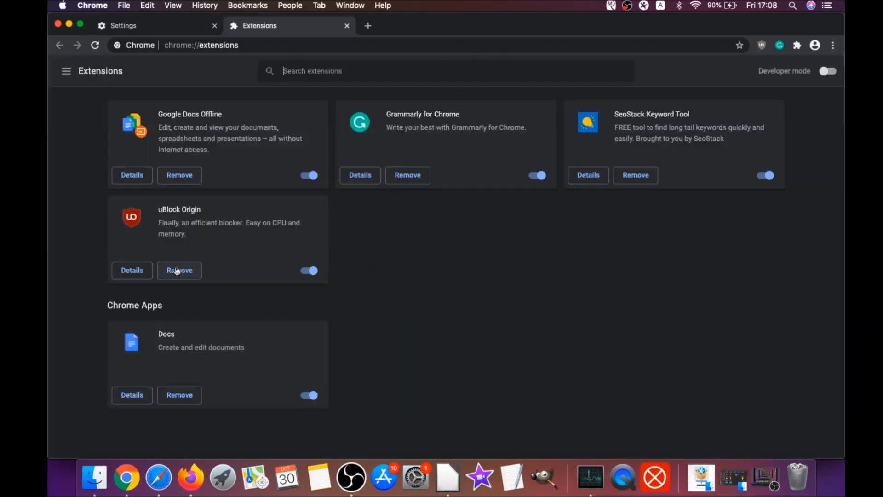
left_click(179, 270)
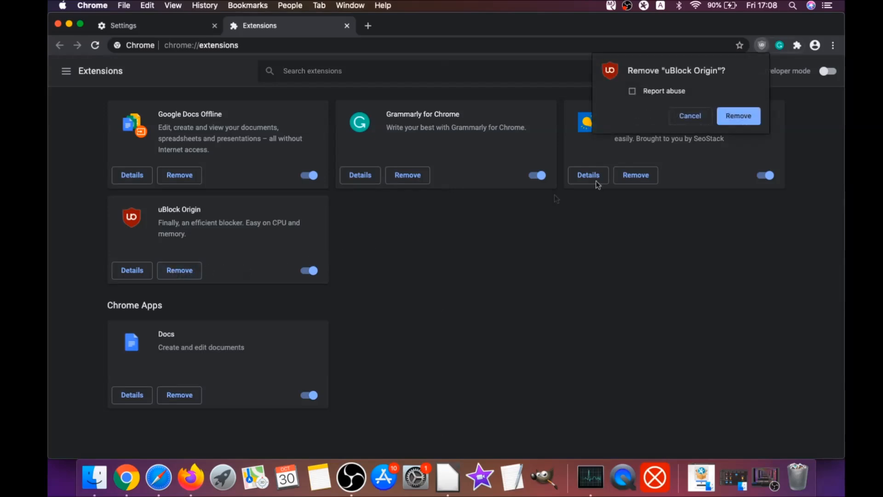
left_click(737, 116)
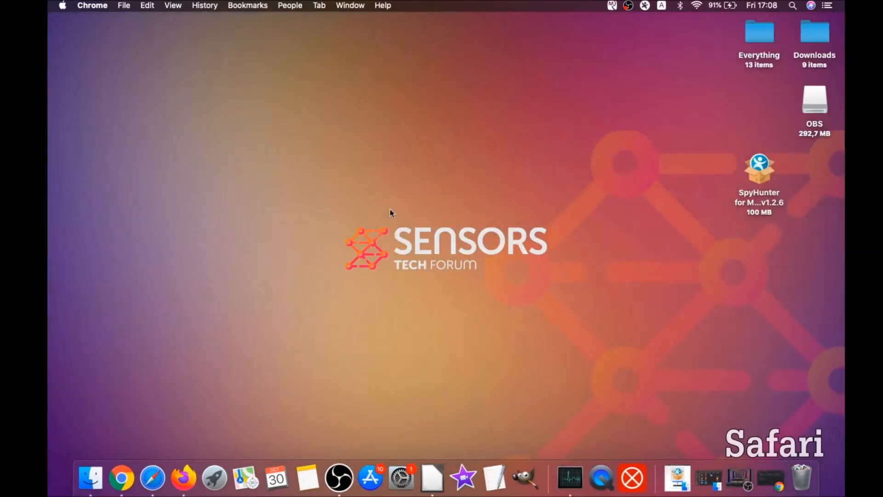
mouse_move(436, 233)
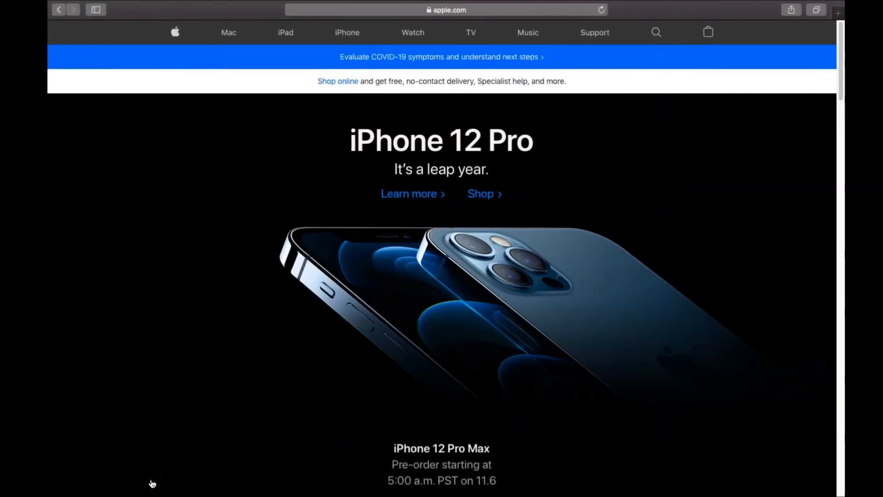
mouse_move(188, 16)
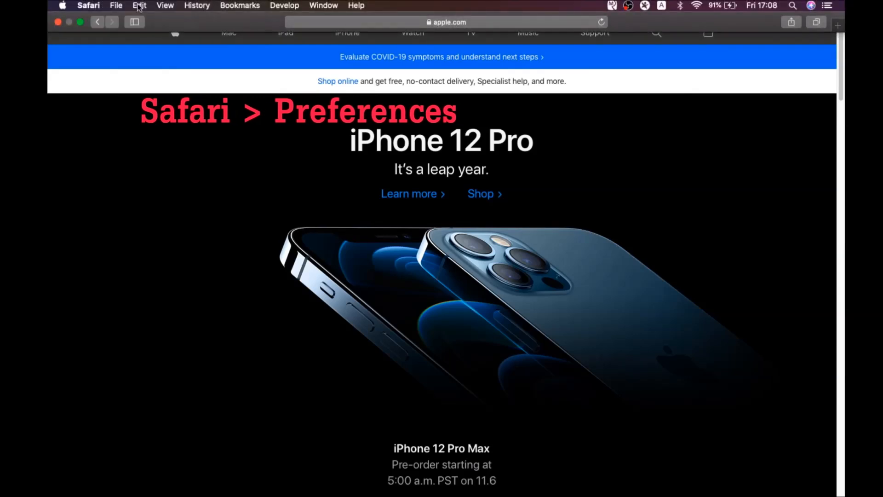
Step: Open Safari's Preferences, showing the General homepage set to macreviver.com
left_click(88, 6)
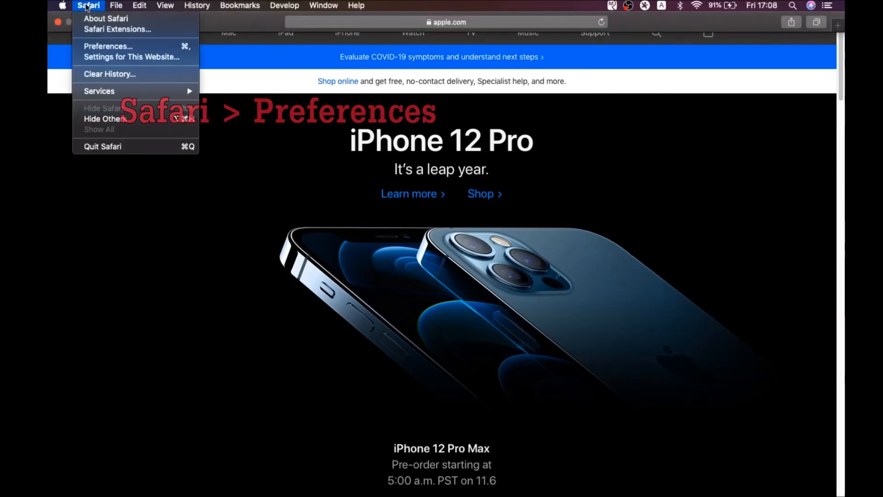
left_click(107, 46)
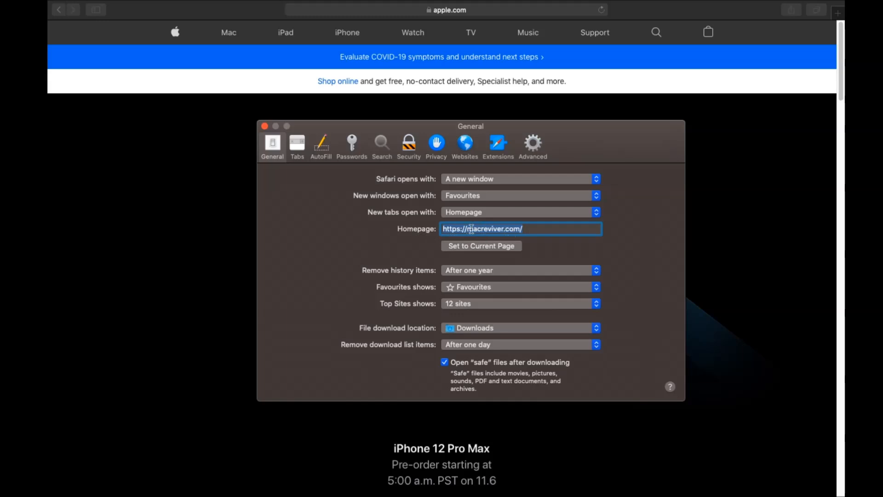
Step: Set the Safari homepage to the current apple.com page and review the Search settings
left_click(480, 247)
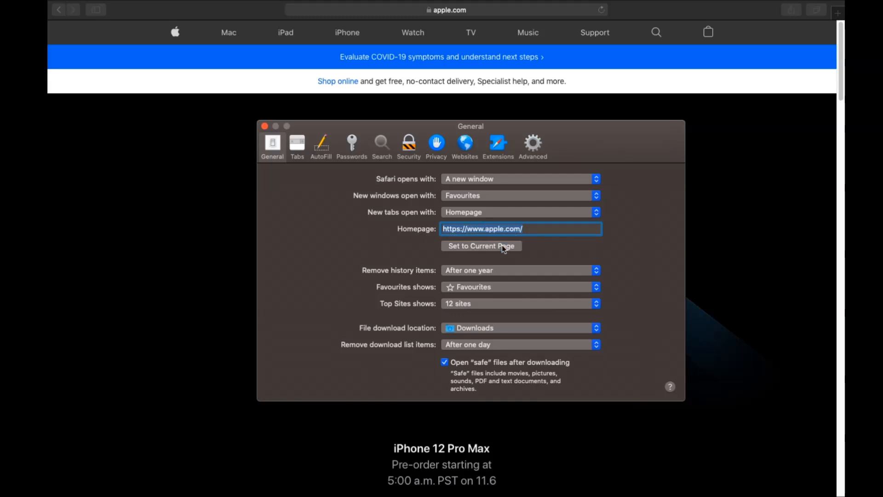
left_click(525, 229)
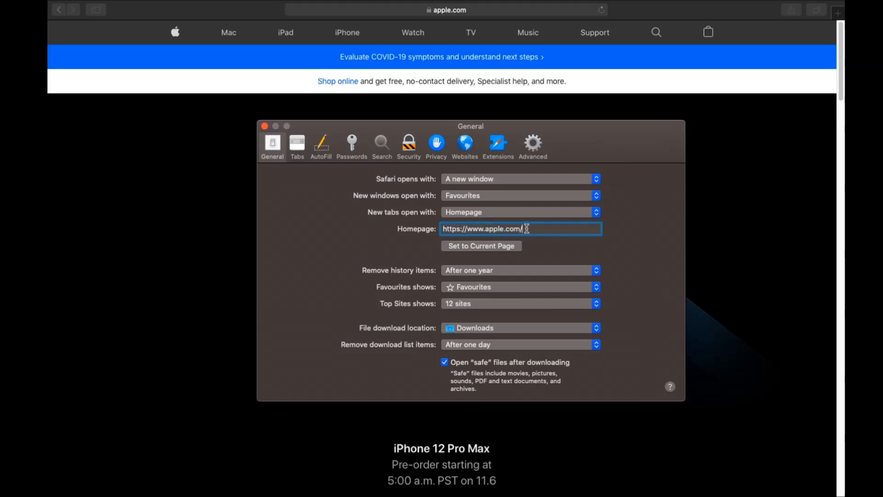
left_click(381, 143)
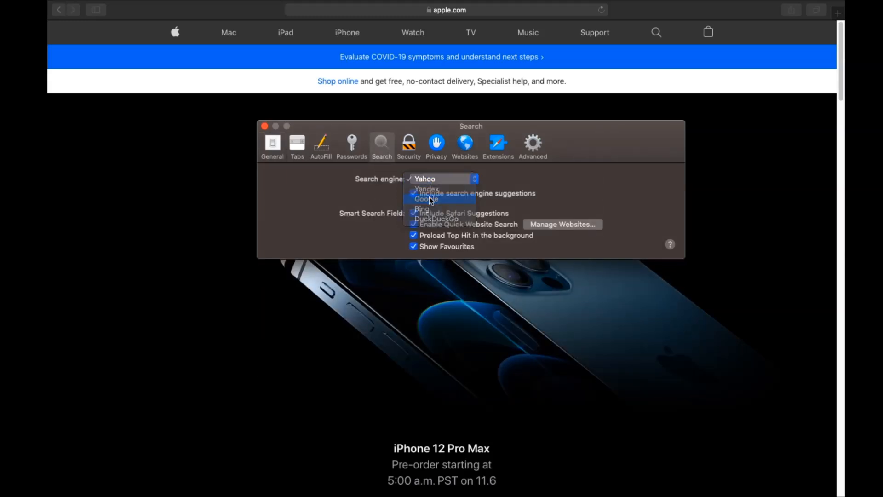
Step: Uninstall the Porn Block Plus extension and reveal its application in Finder
left_click(498, 143)
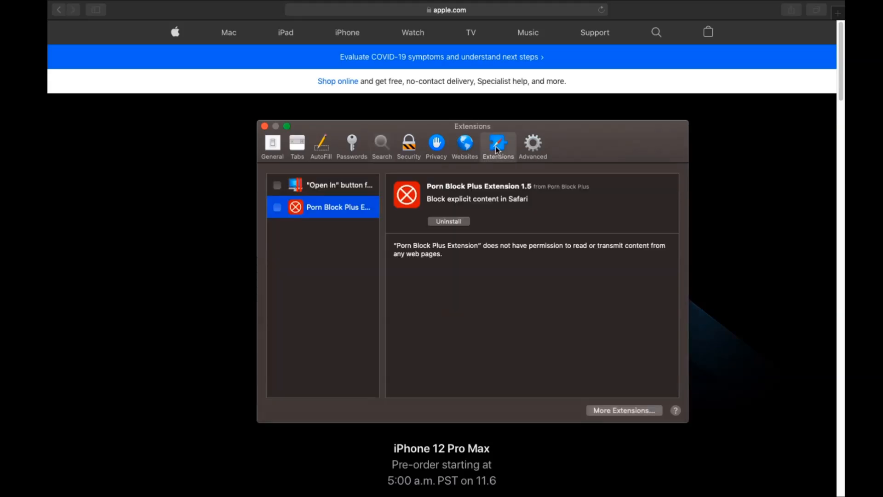
mouse_move(447, 225)
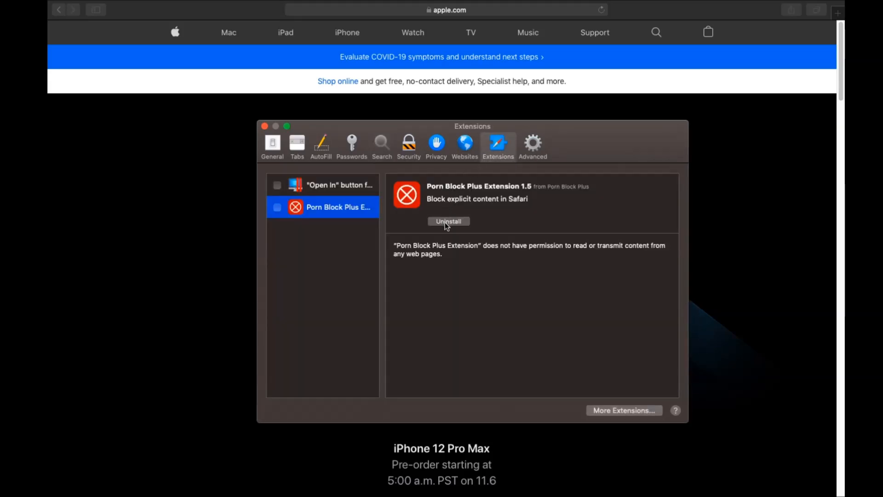
left_click(448, 220)
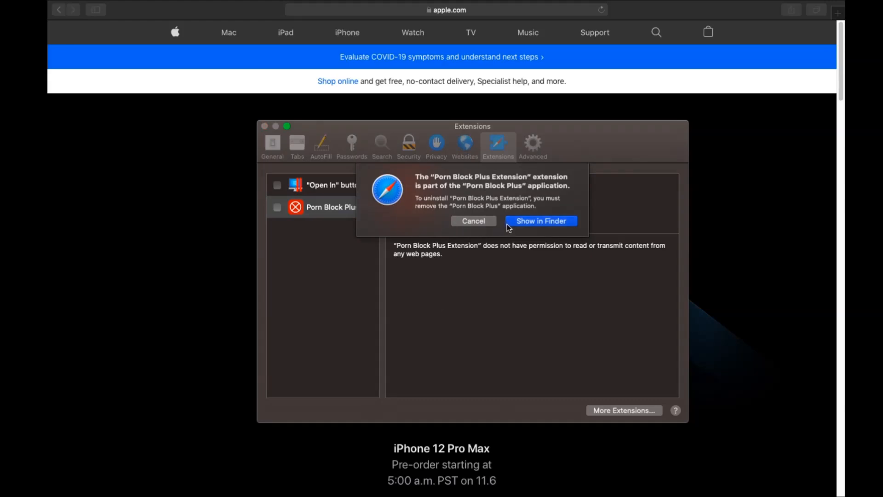
left_click(539, 220)
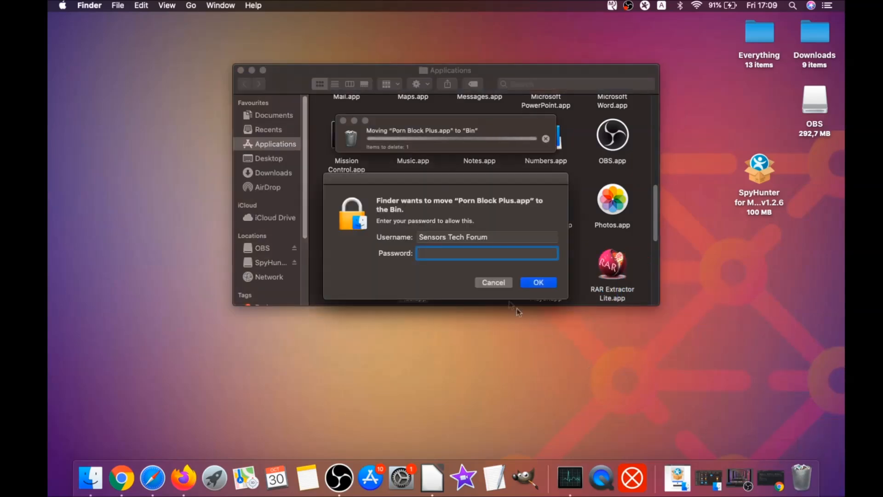
Step: Authorise moving Porn Block Plus.app to the Bin with the admin password and close the Applications window
type("••••")
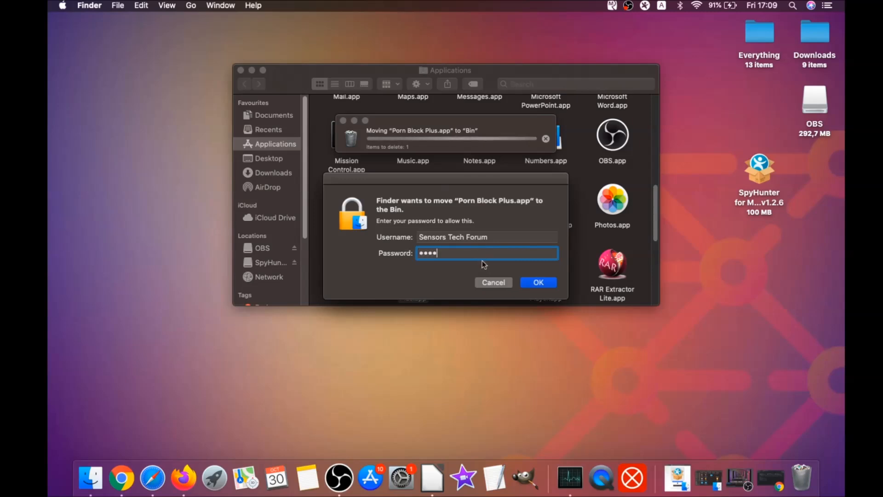
left_click(537, 282)
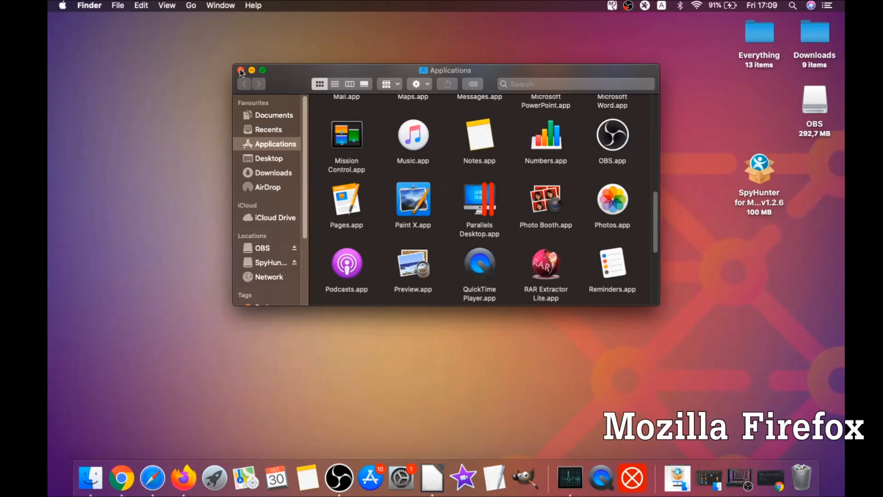
left_click(240, 70)
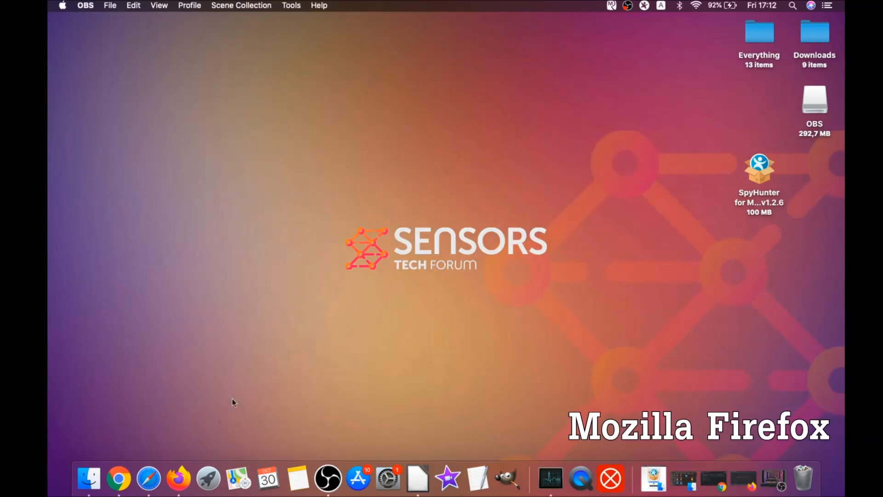
Step: Remove the alice gear dice and Superpowers for Instagram extensions in Firefox's Add-ons Manager
left_click(178, 479)
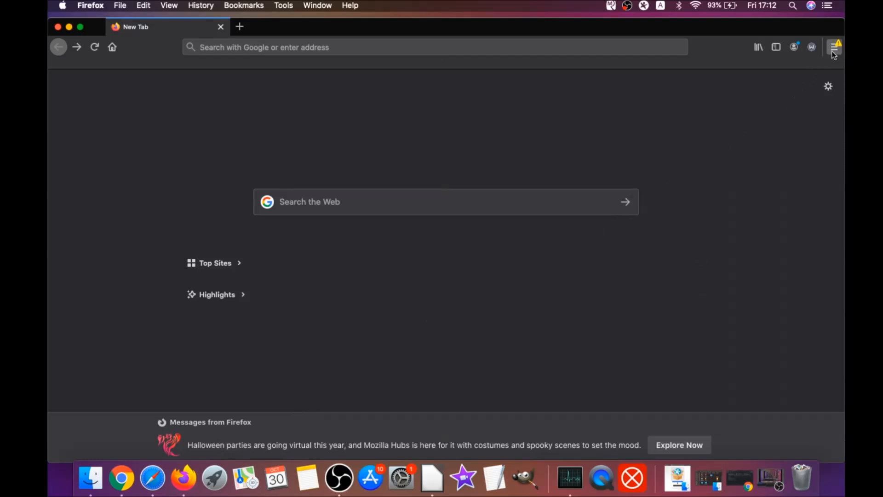
left_click(835, 47)
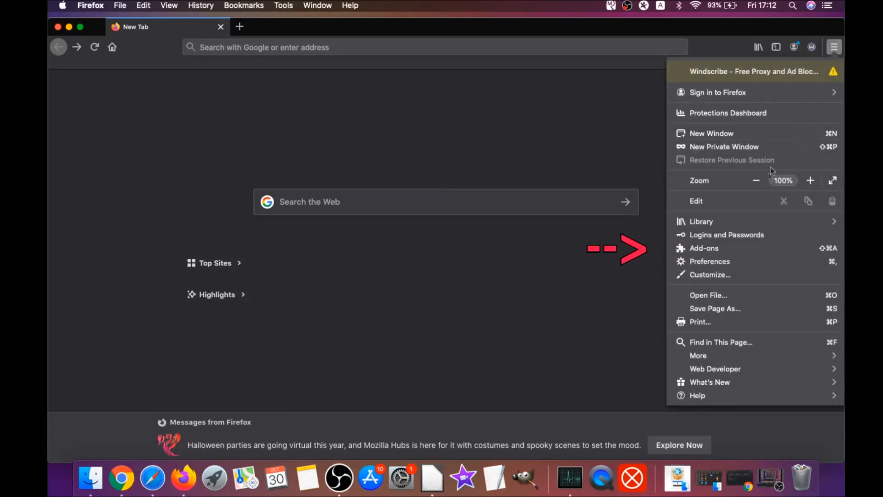
left_click(704, 248)
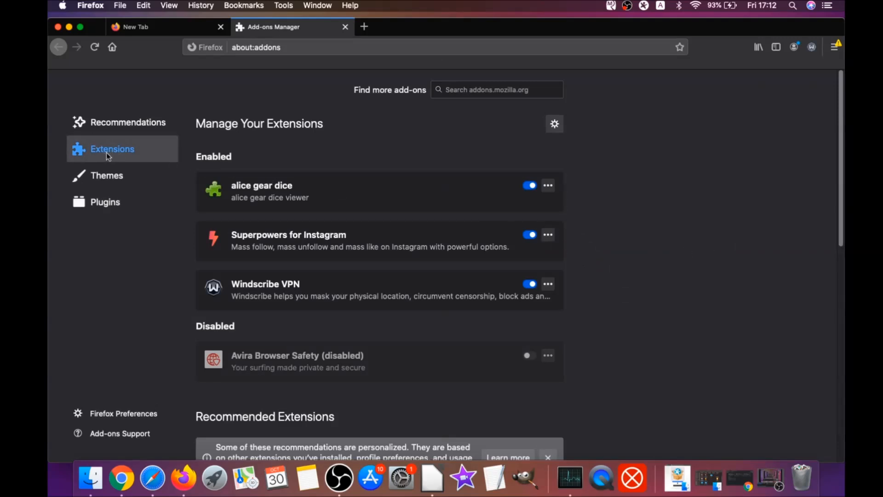
mouse_move(287, 241)
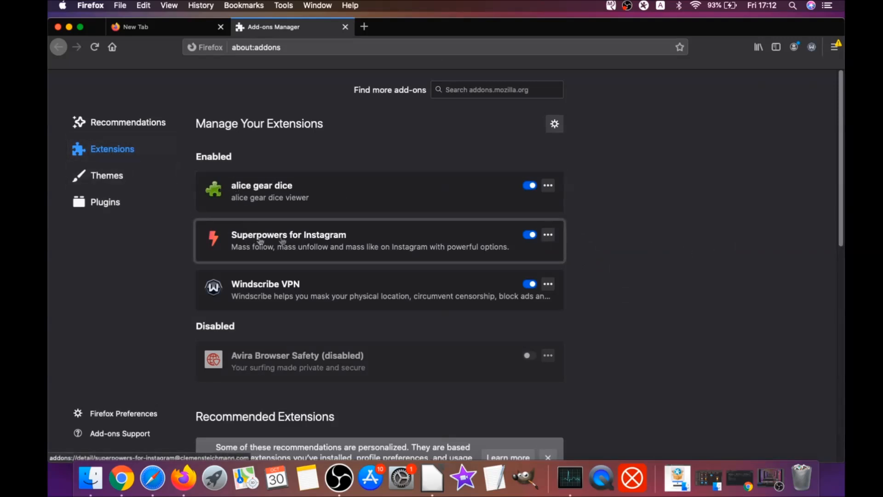
left_click(529, 235)
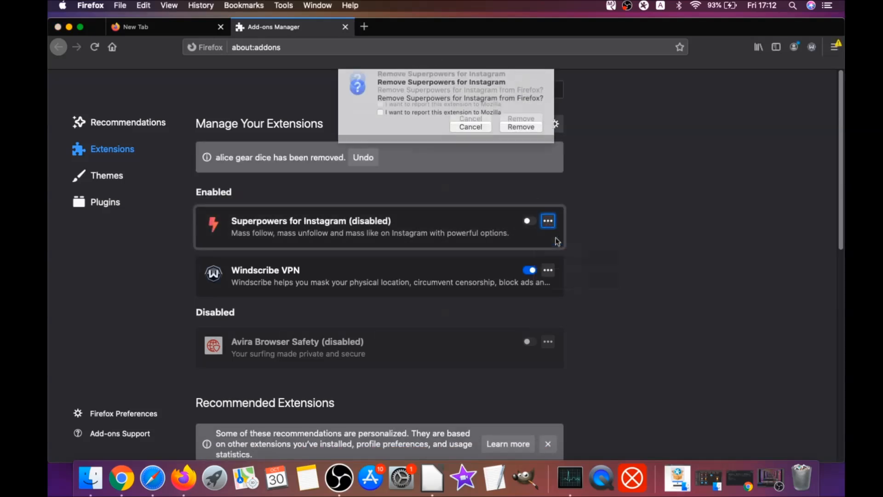
left_click(520, 127)
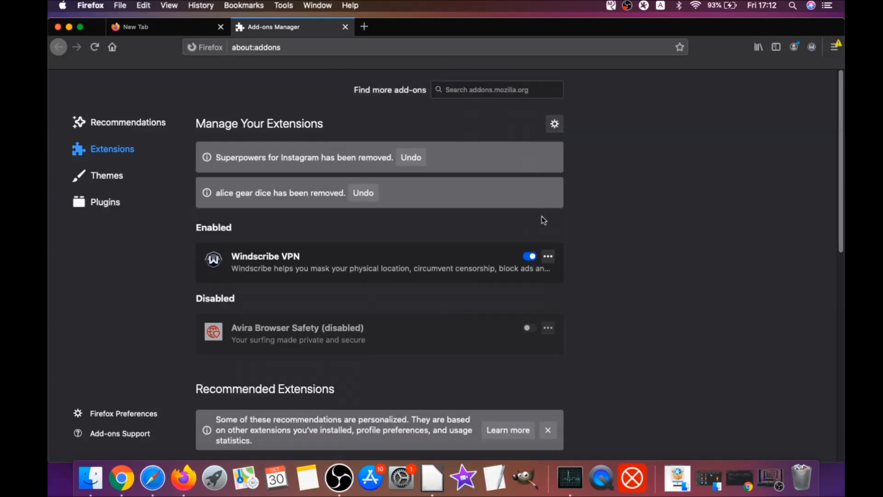
Step: Go to about:support and start Refresh Firefox to strip add-ons and settings
left_click(255, 47)
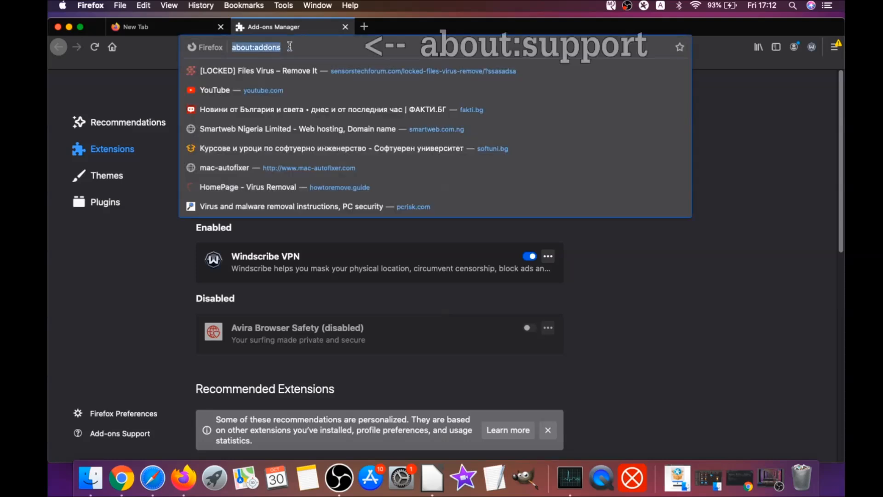
type("a")
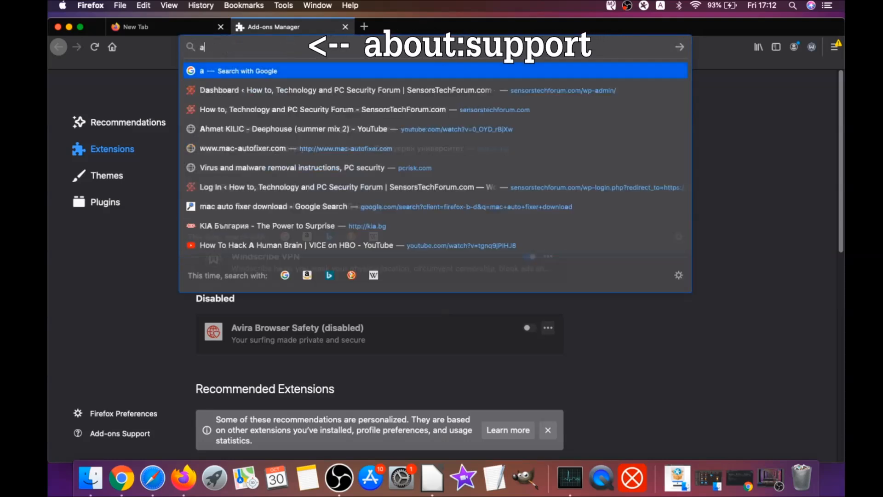
type("about:support")
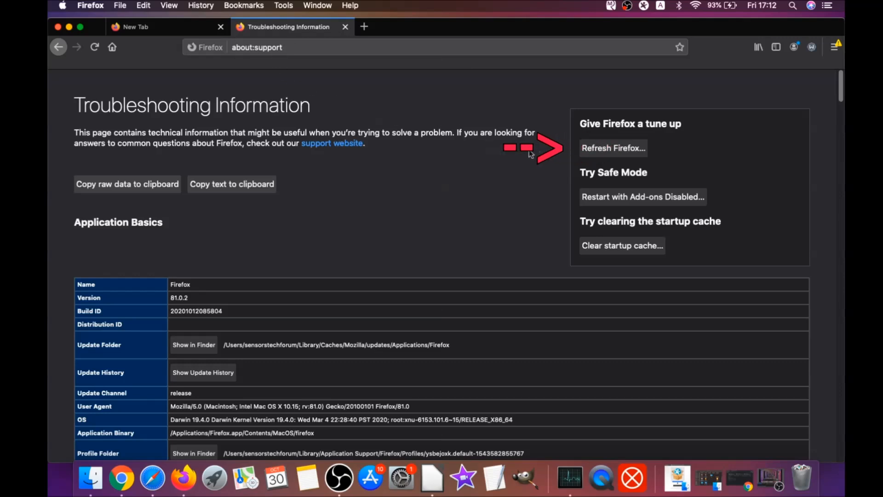
mouse_move(619, 163)
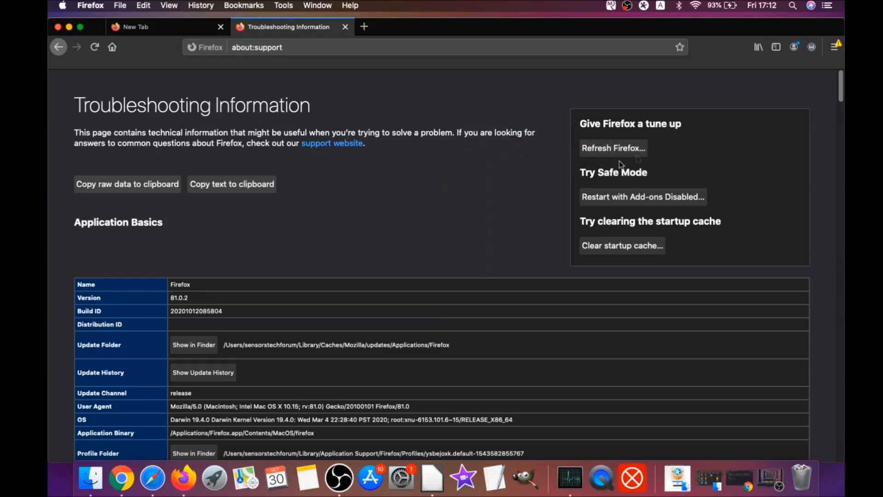
mouse_move(614, 148)
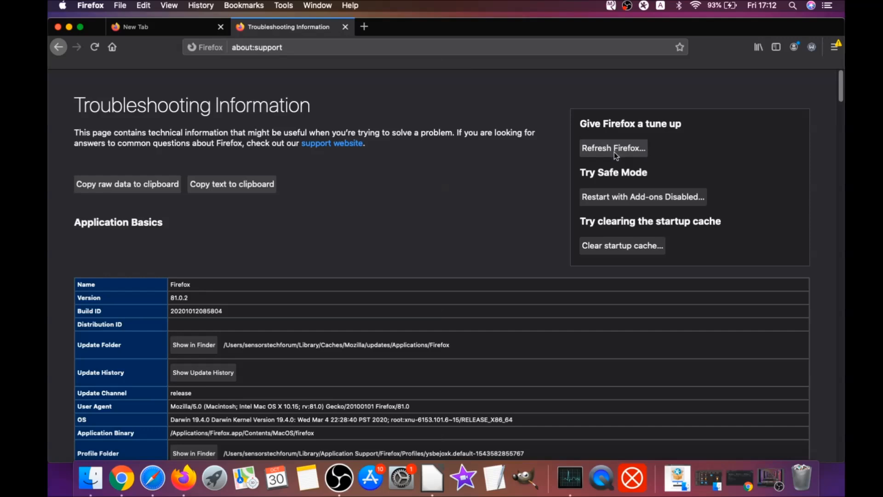
left_click(613, 147)
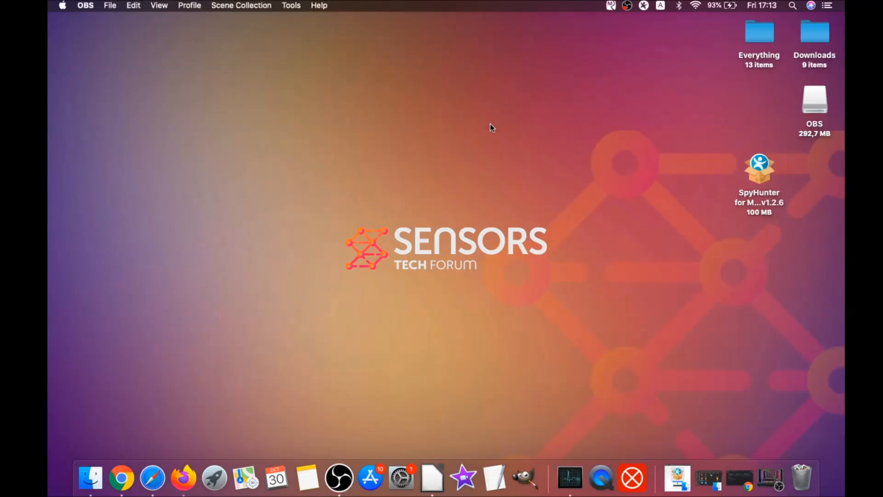
mouse_move(440, 220)
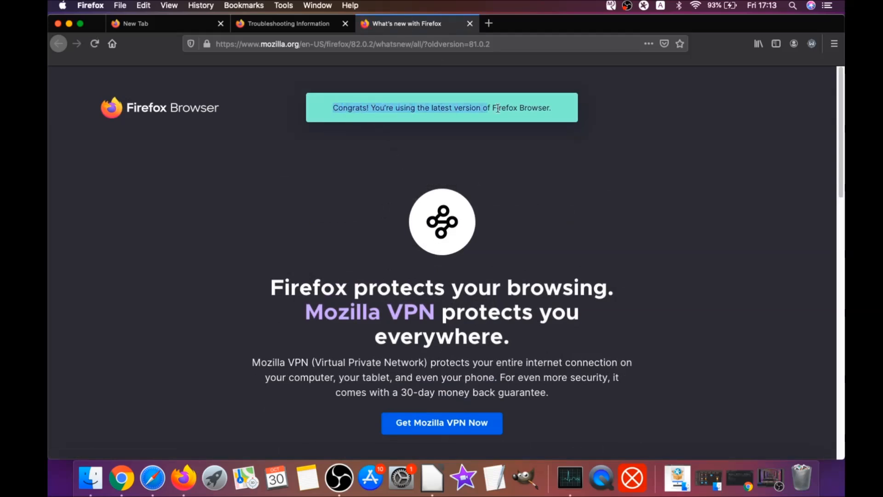
Step: Scroll through Firefox's post-refresh What's new page before quitting
scroll("down", 3)
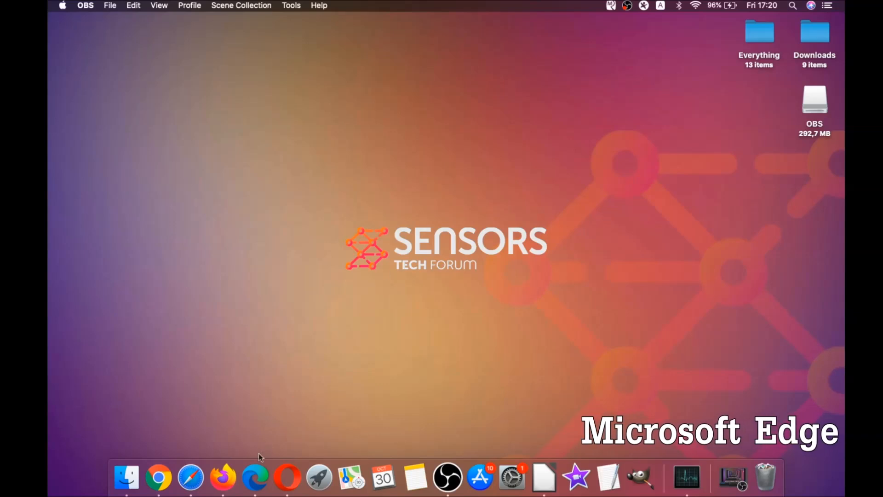
Step: Launch Edge, go to edge://settings clear browsing data and set the time range to All Time
left_click(255, 478)
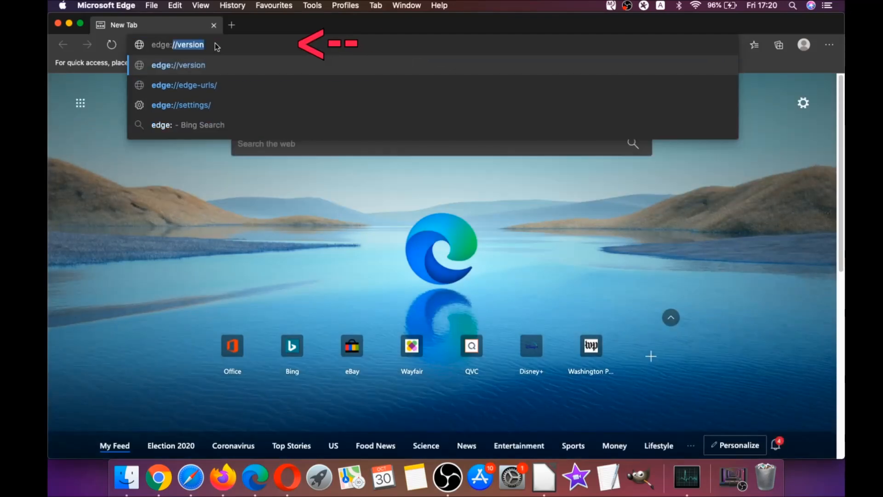
type("edge://settings/clearBrowserData")
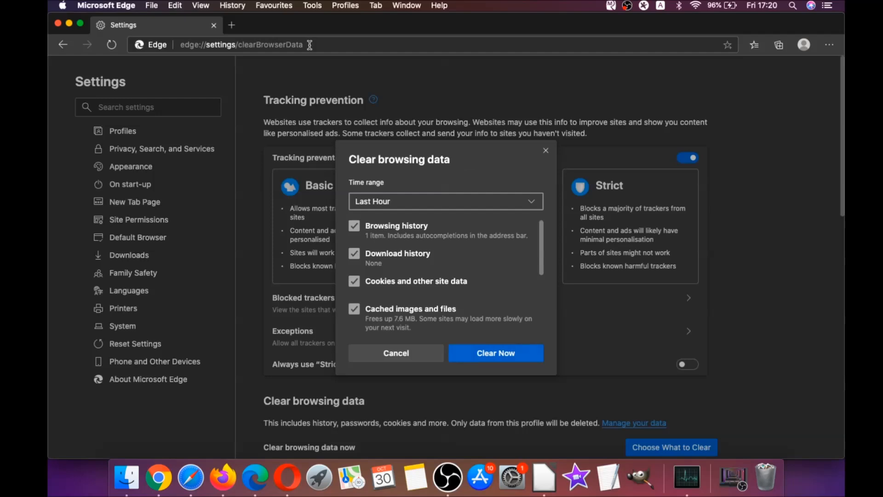
left_click(444, 201)
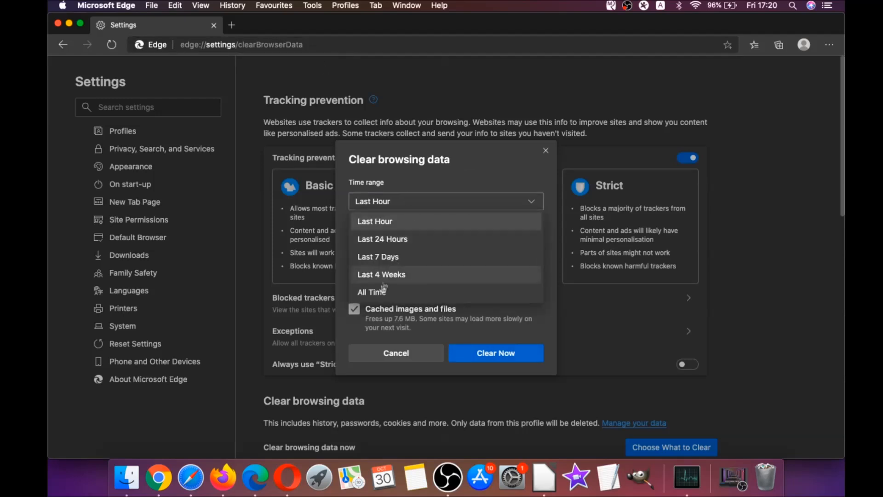
left_click(371, 291)
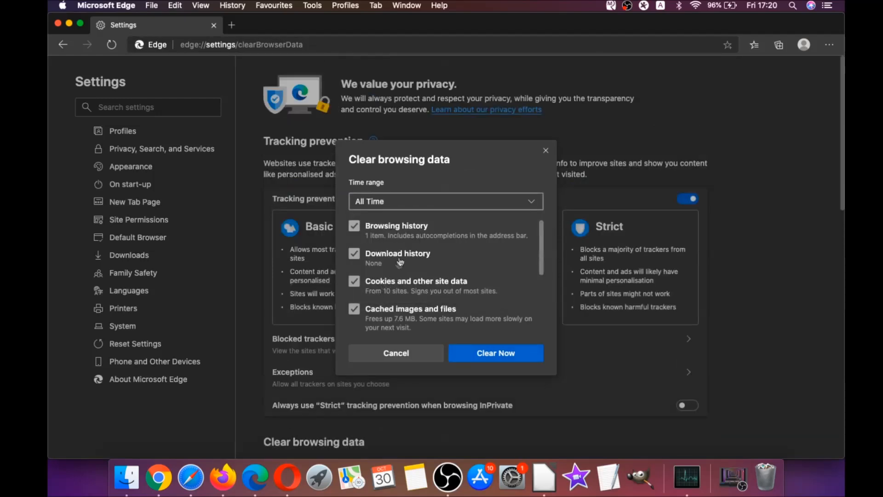
Step: Clear the selected browsing data and close the Edge window
scroll("down", 3)
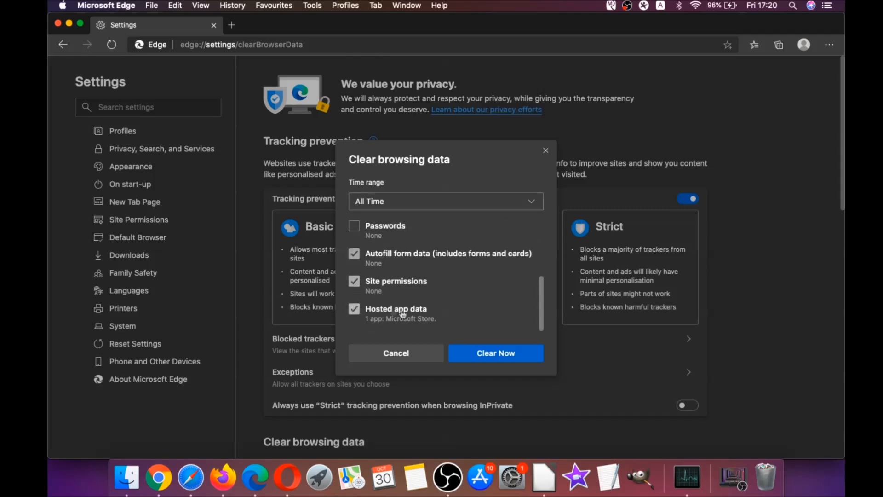
left_click(495, 352)
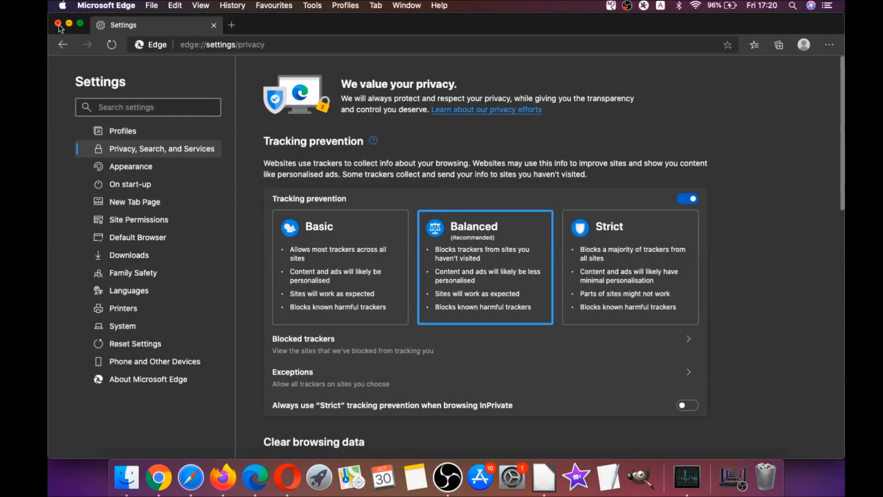
left_click(57, 24)
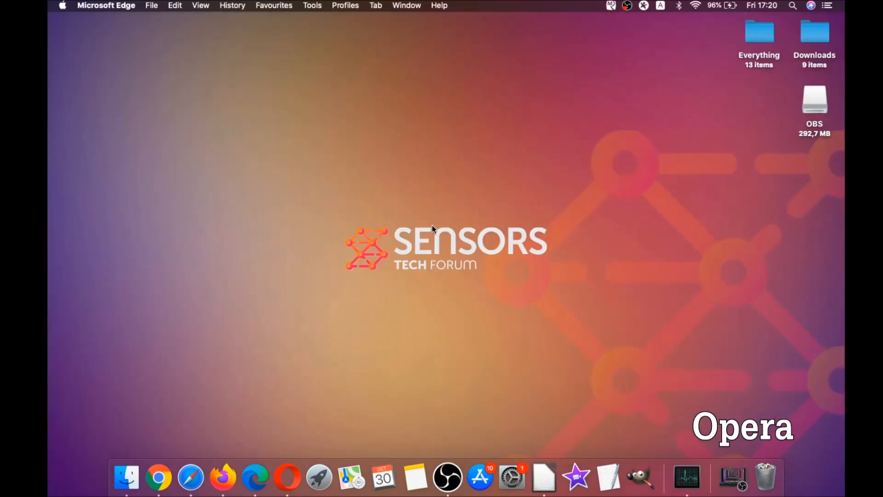
mouse_move(287, 477)
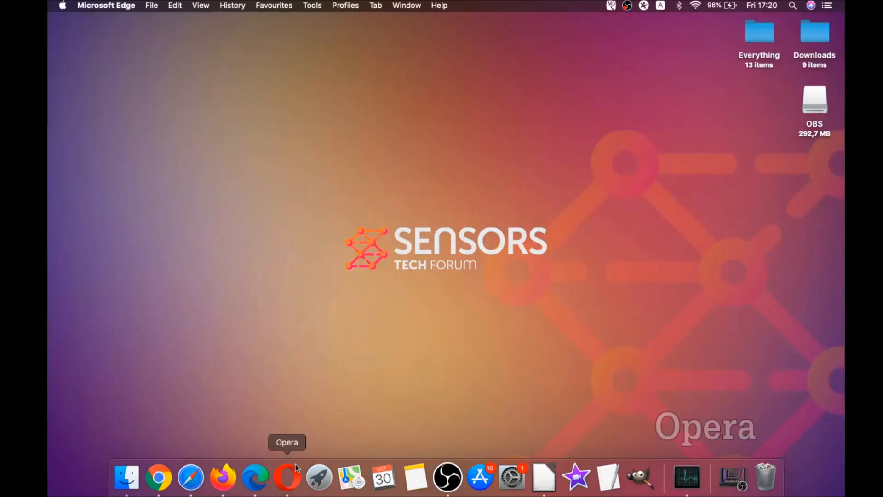
Step: Launch Opera and go to opera://settings/clearBrowserData
left_click(287, 477)
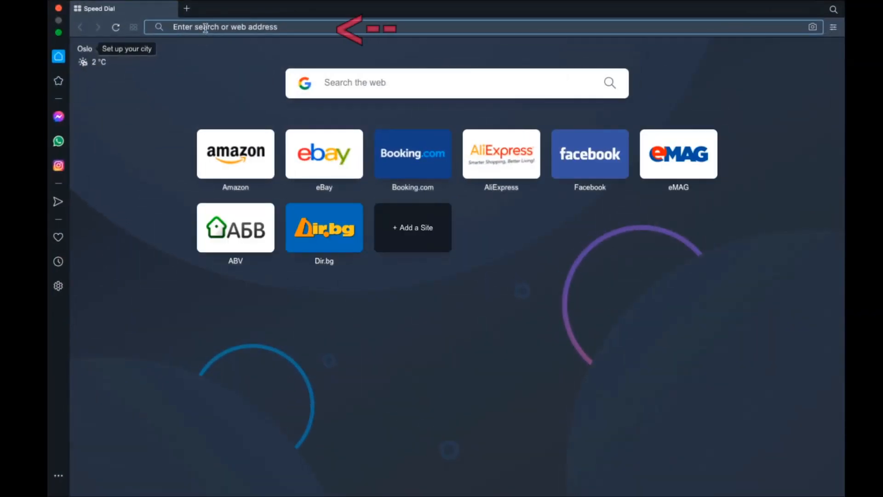
type("opera://settings/clearB")
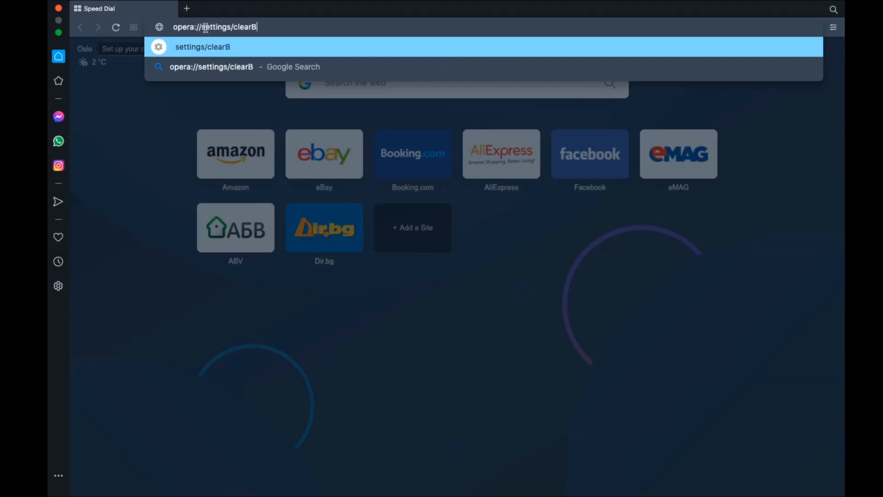
type("rowserData")
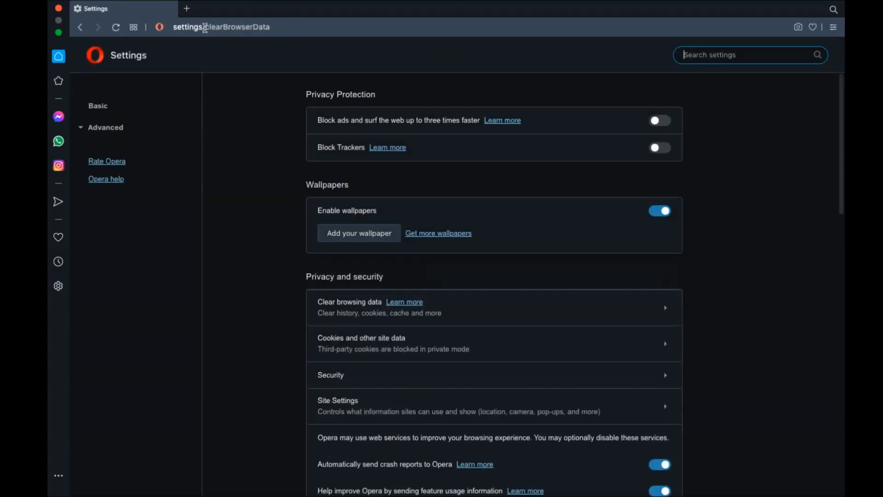
Step: Clear Opera's browsing data from the Advanced list for All time, keeping passwords
left_click(350, 302)
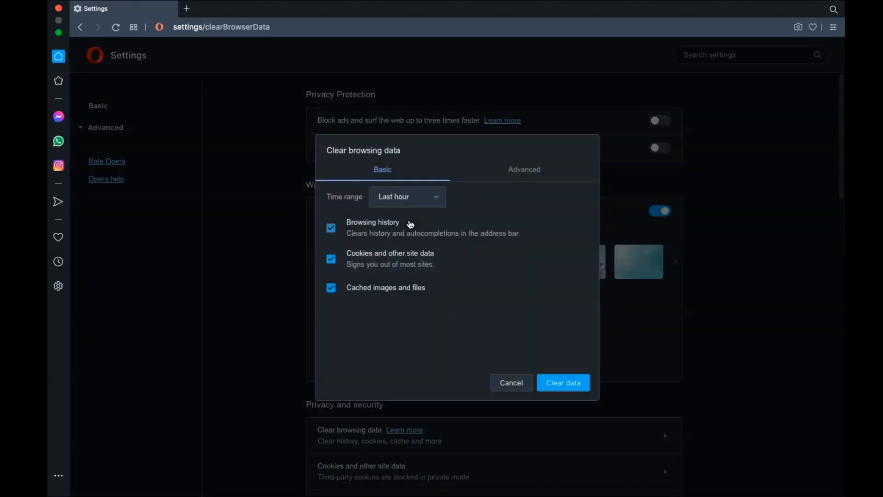
left_click(406, 197)
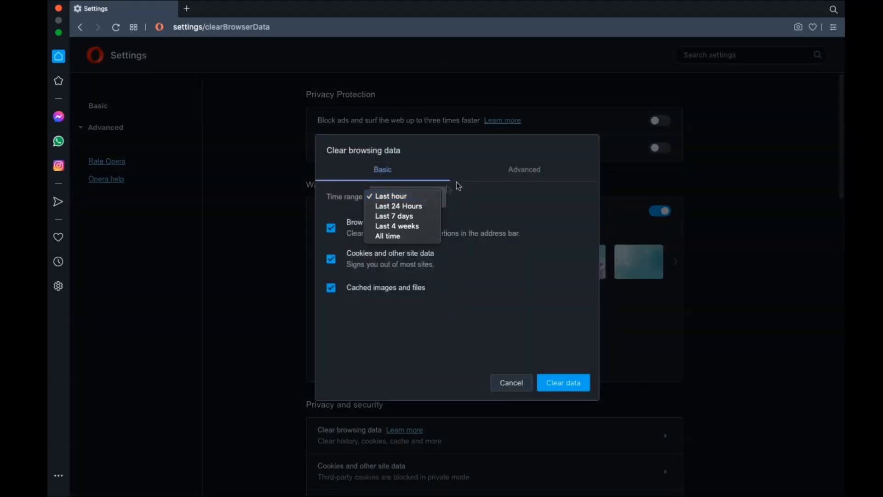
left_click(524, 170)
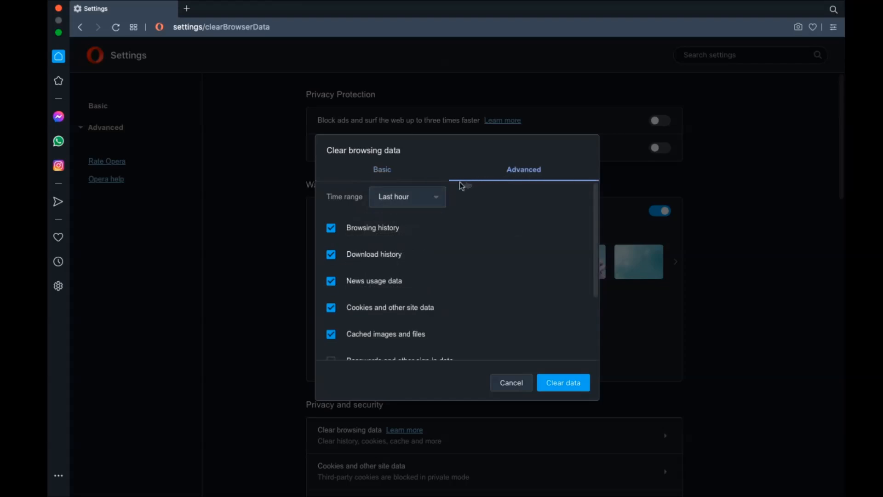
left_click(406, 196)
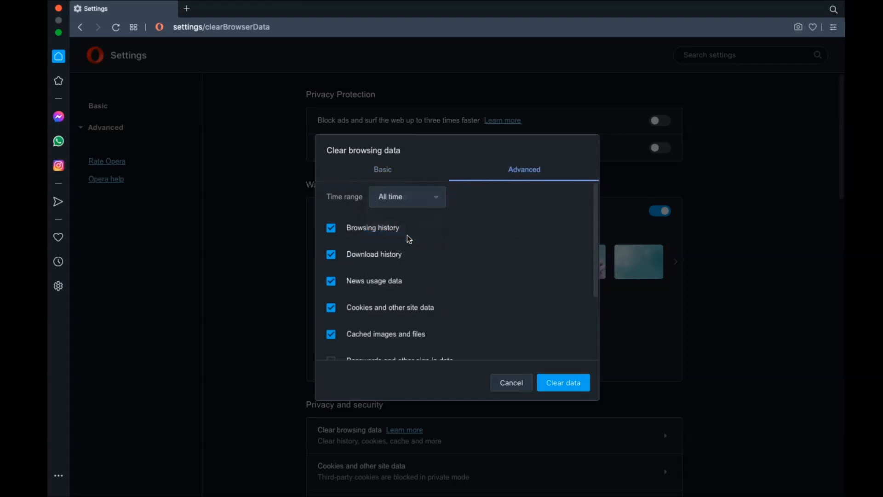
scroll("down", 3)
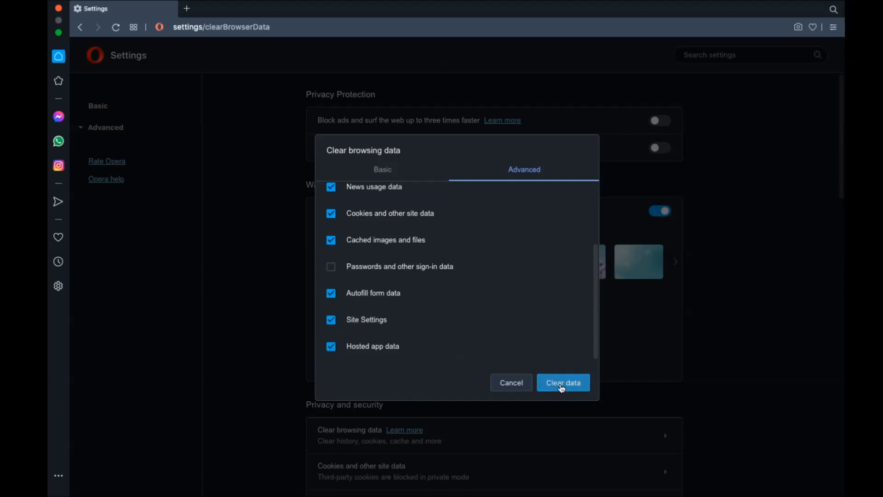
left_click(562, 382)
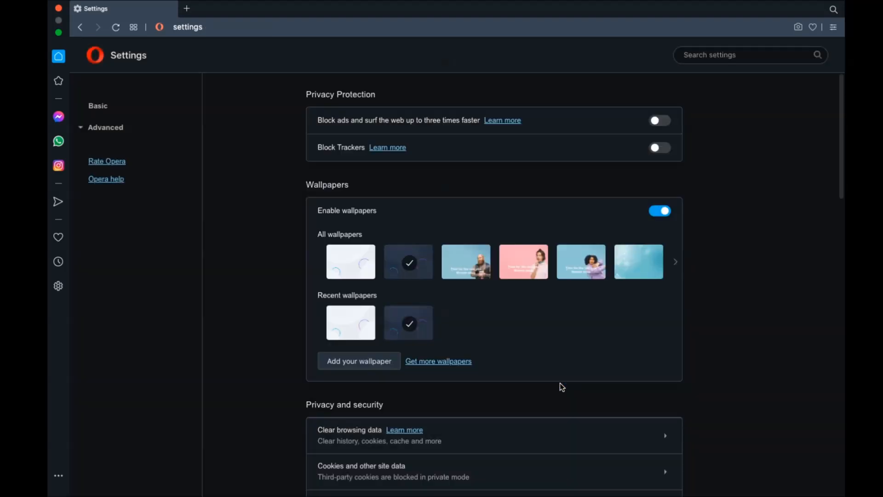